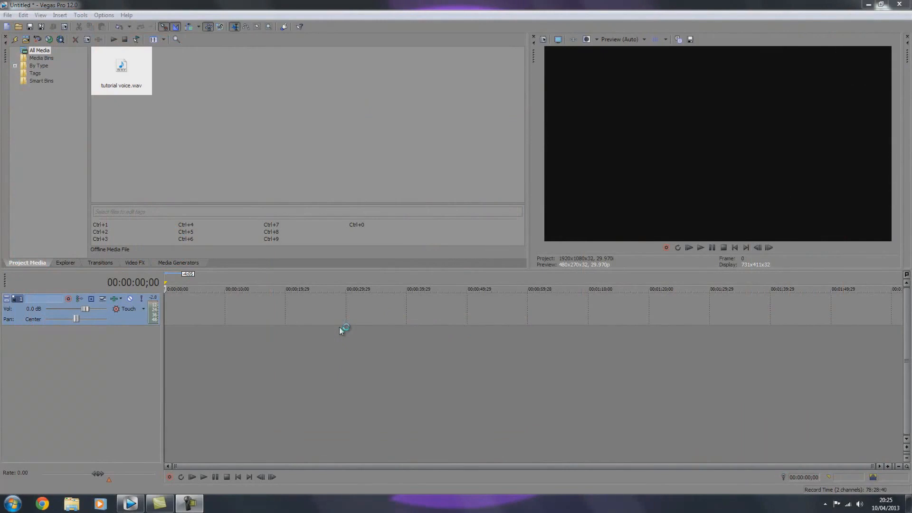
{"action": "mouse_move", "coordinate": [170, 152]}
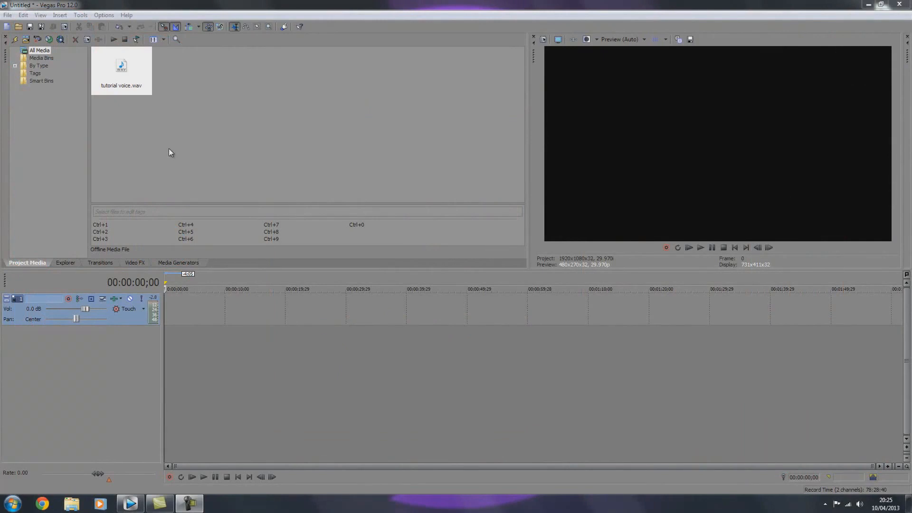
Step: Place tutorial voice.wav at the start of the audio track and show Media Generators
{"action": "left_click_drag", "start_coordinate": [121, 70], "coordinate": [177, 308]}
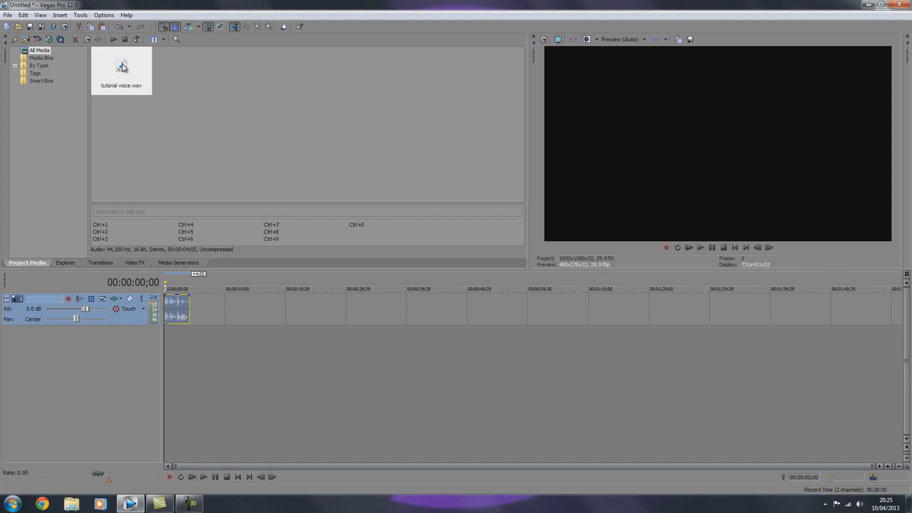
{"action": "left_click", "coordinate": [178, 262]}
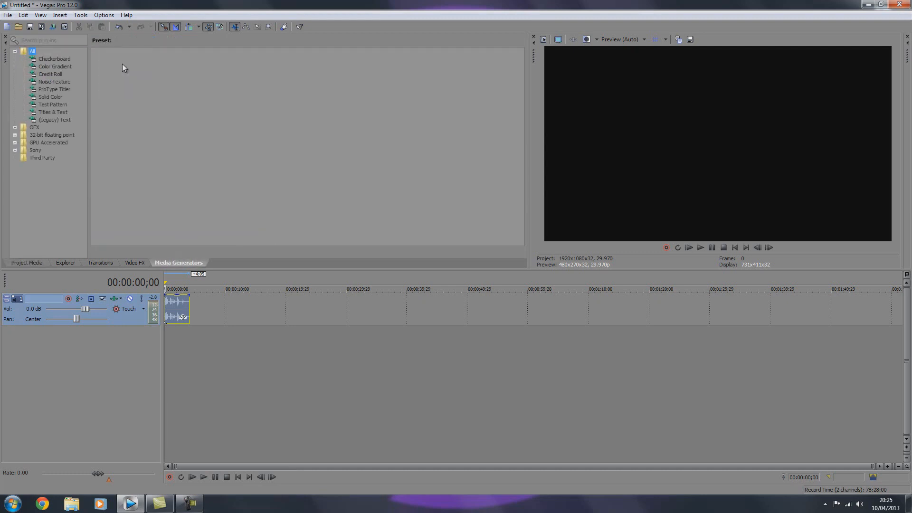
Step: Drag the Black Solid Color preset onto a new video track above the voice clip
{"action": "left_click", "coordinate": [50, 97]}
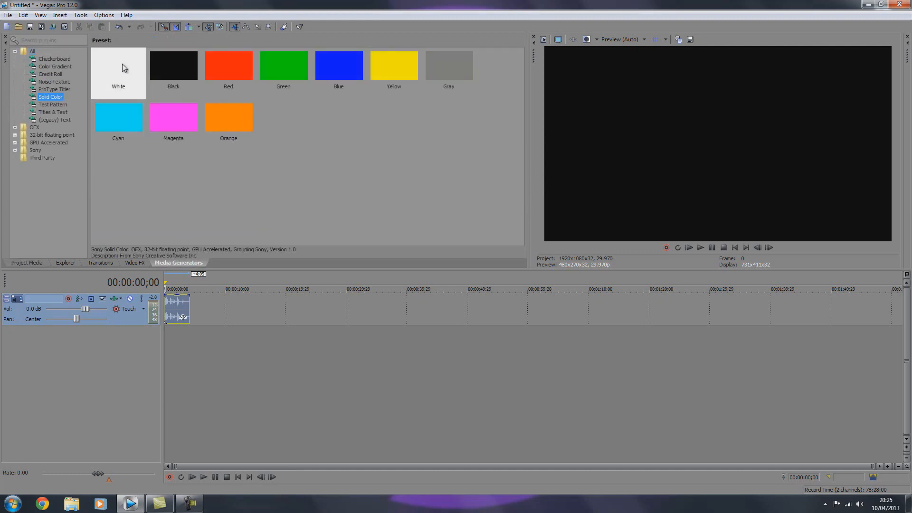
{"action": "left_click", "coordinate": [174, 65]}
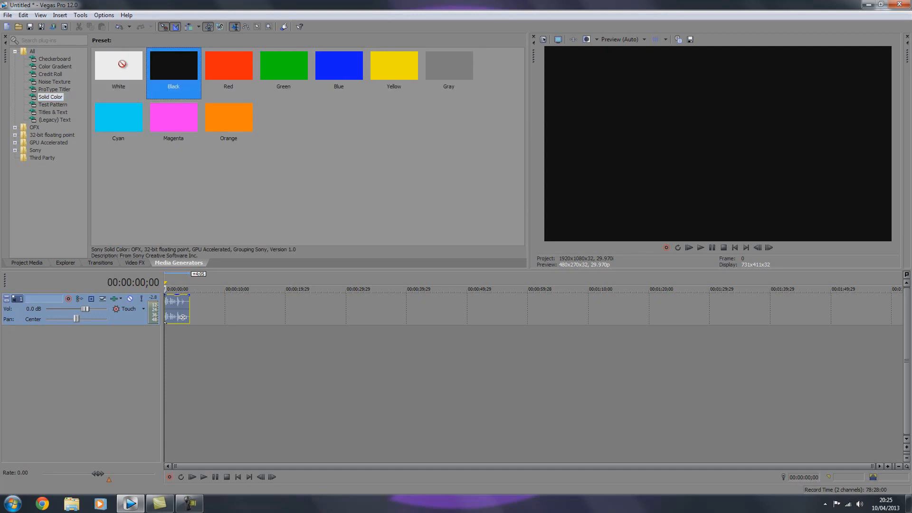
{"action": "mouse_move", "coordinate": [123, 68]}
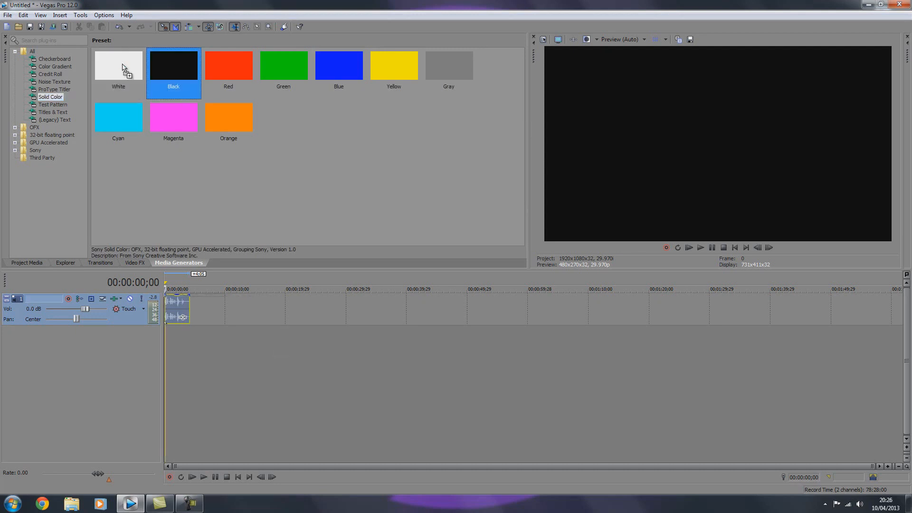
{"action": "left_click_drag", "start_coordinate": [174, 65], "coordinate": [194, 302]}
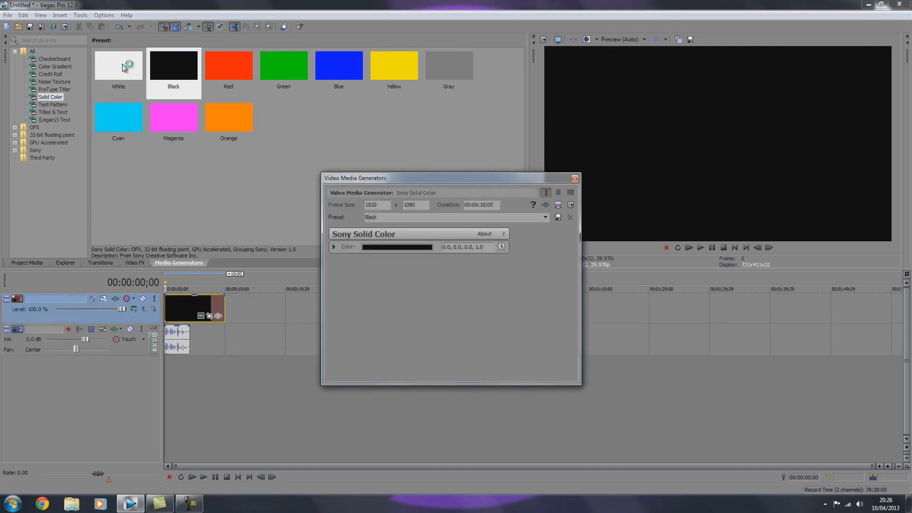
Step: Recolour the solid background to light sky blue (0.0, 0.82, 0.91) via the colour picker
{"action": "left_click", "coordinate": [574, 178]}
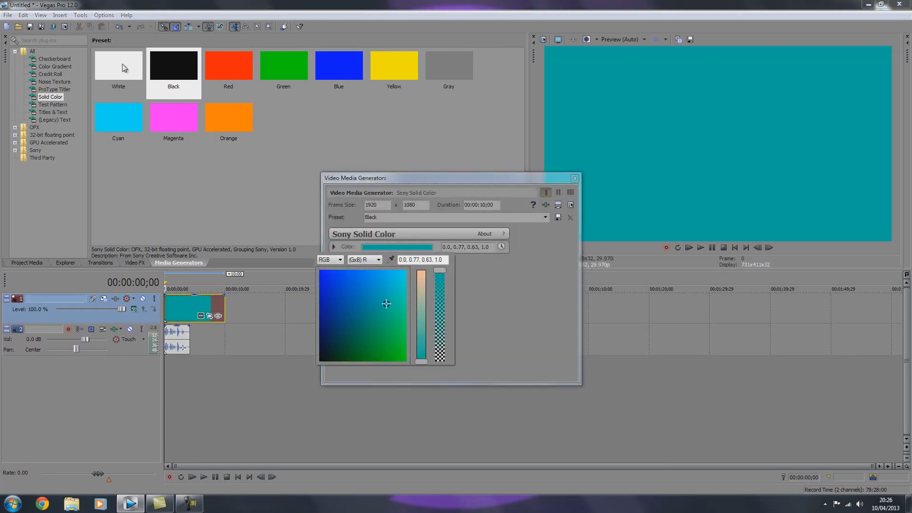
{"action": "left_click_drag", "start_coordinate": [386, 304], "coordinate": [394, 295]}
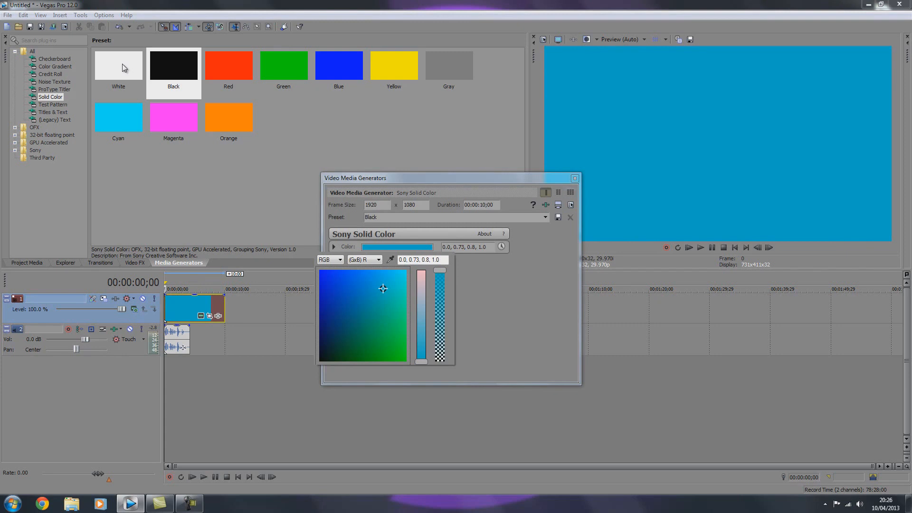
{"action": "mouse_move", "coordinate": [128, 64]}
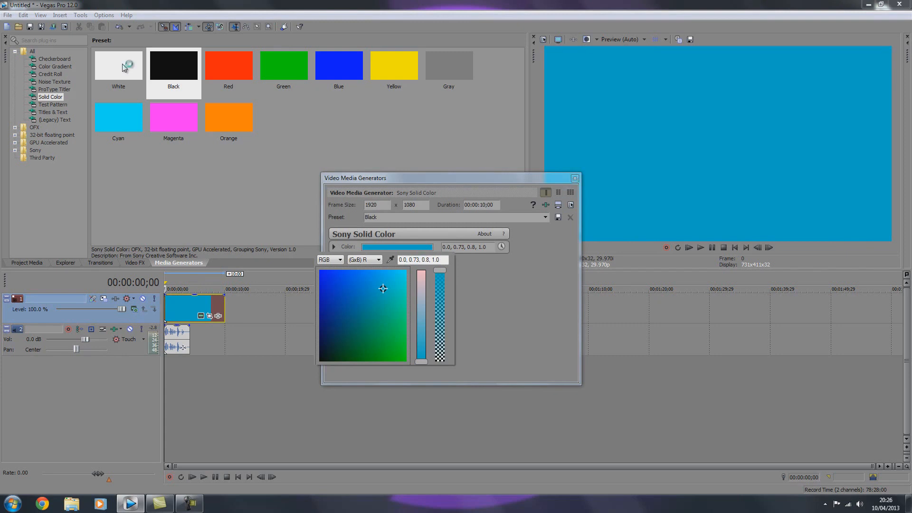
{"action": "left_click", "coordinate": [382, 282]}
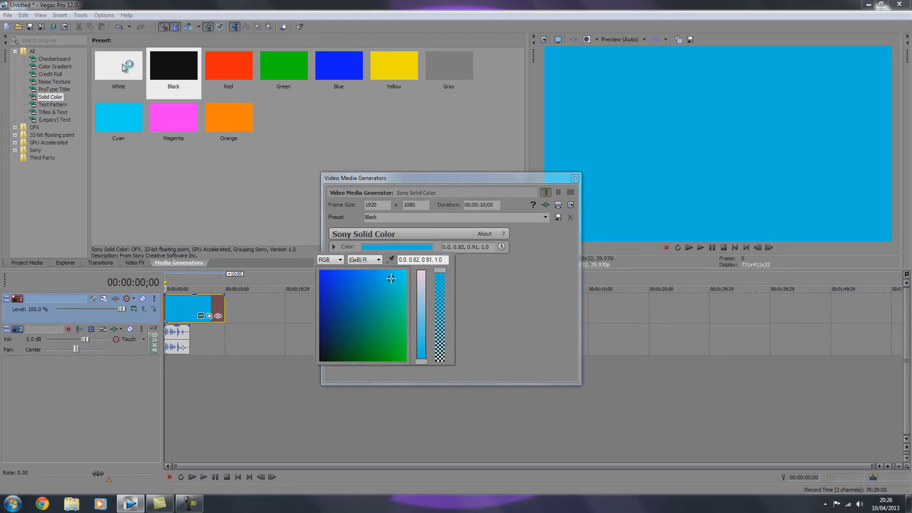
{"action": "left_click", "coordinate": [333, 246]}
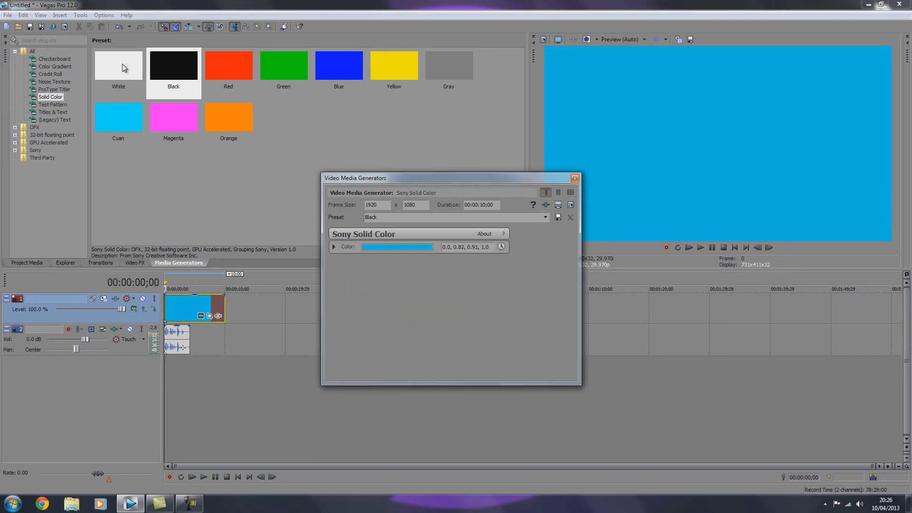
Step: Close the blue background's settings, trimmed to the voice length, and show Titles & Text presets
{"action": "left_click", "coordinate": [574, 178]}
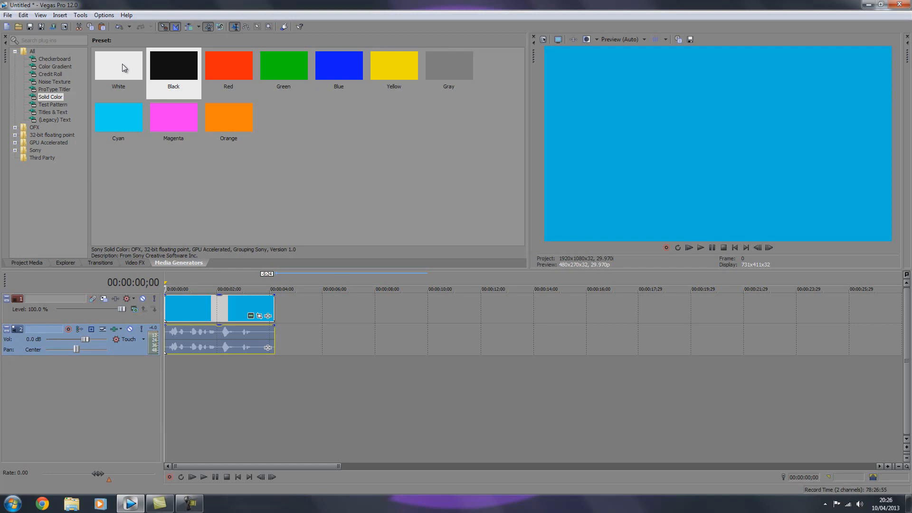
{"action": "left_click", "coordinate": [52, 112]}
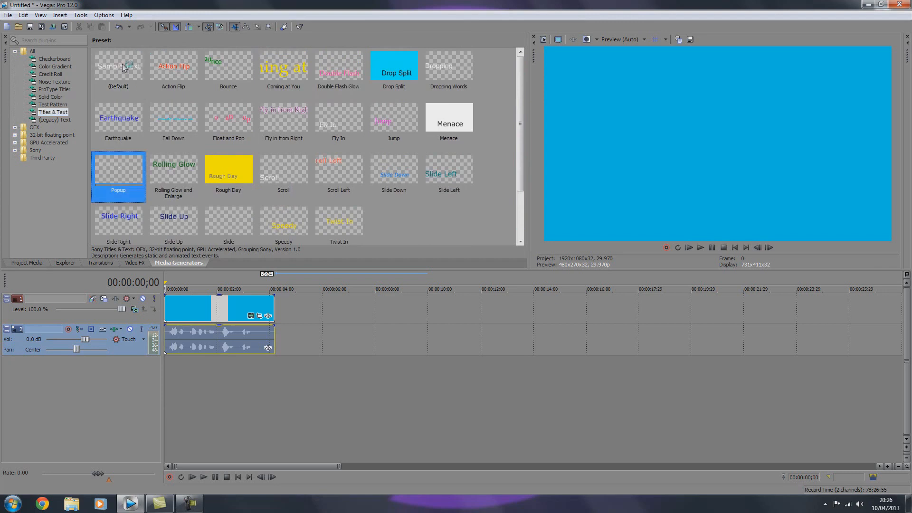
Step: Try a Popup title reading 'Hello', then close its settings
{"action": "double_click", "coordinate": [118, 174]}
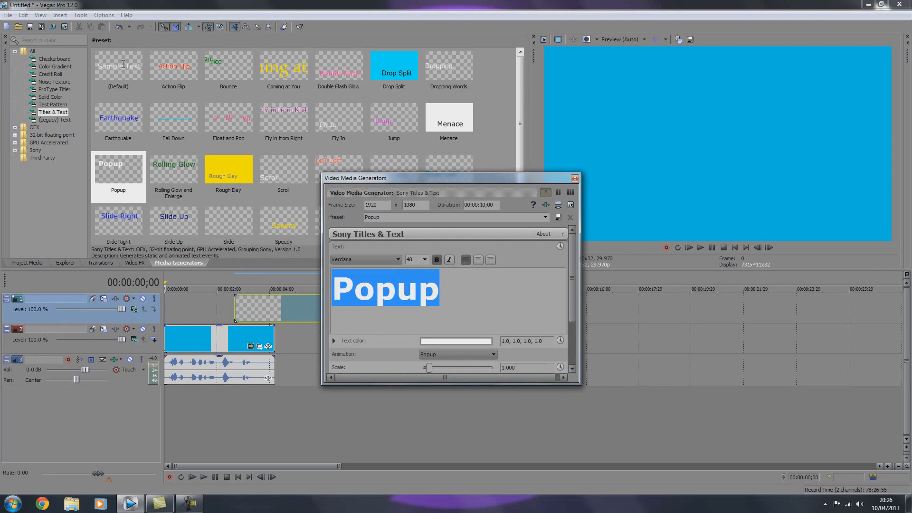
{"action": "type", "text": "Hello"}
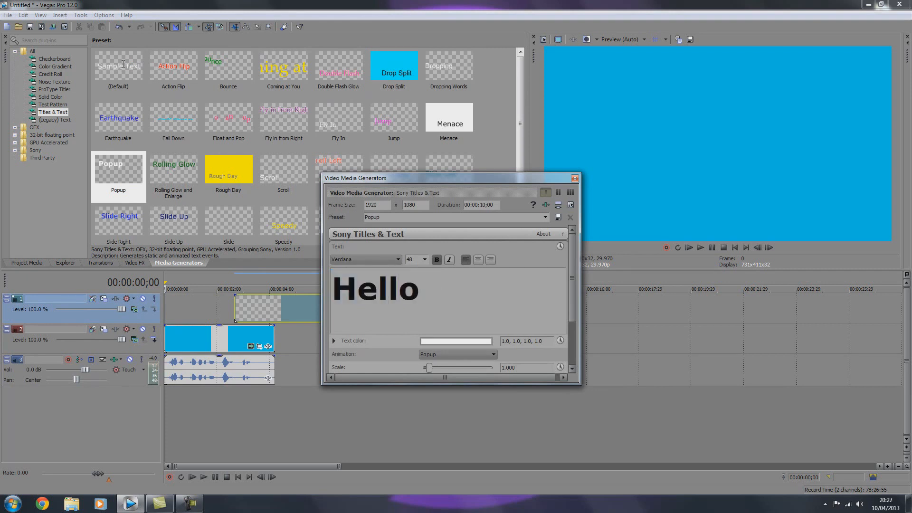
{"action": "left_click", "coordinate": [574, 178]}
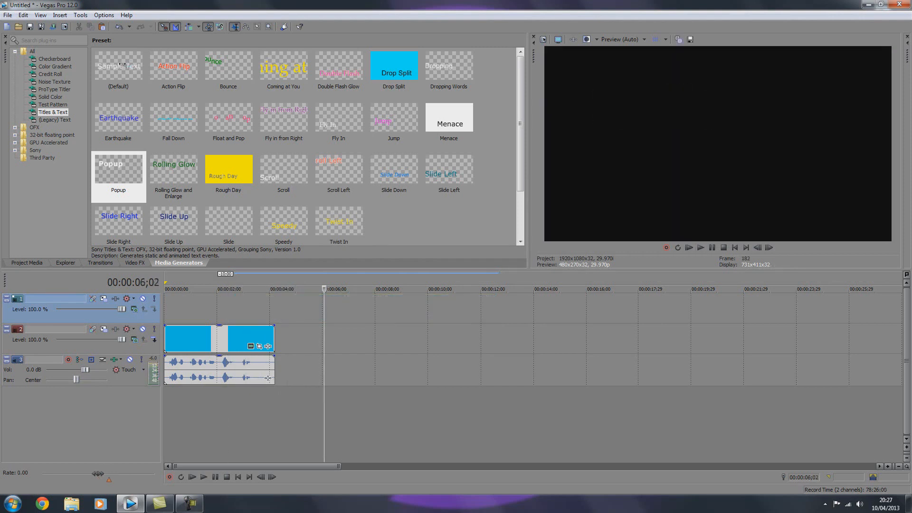
Step: Add the (Default) Sample Text title above the background, spanning the voice clip
{"action": "left_click", "coordinate": [118, 65]}
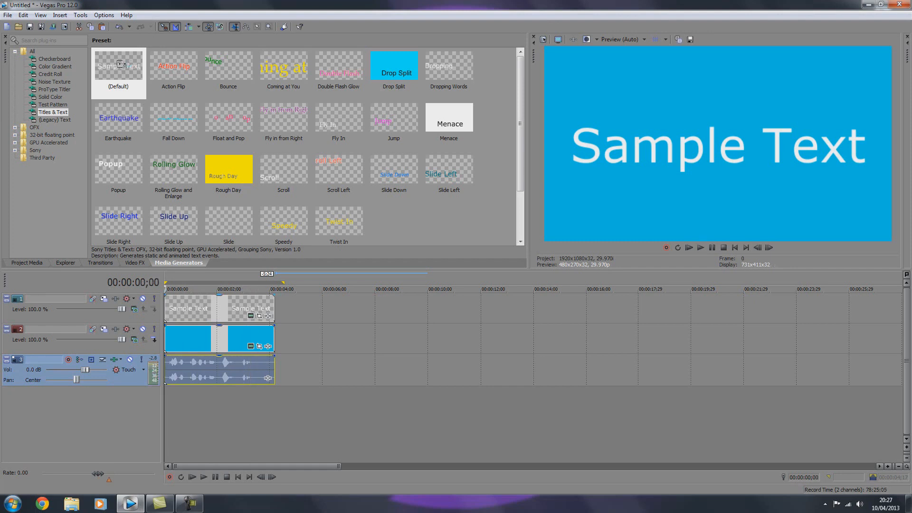
{"action": "right_click", "coordinate": [187, 302]}
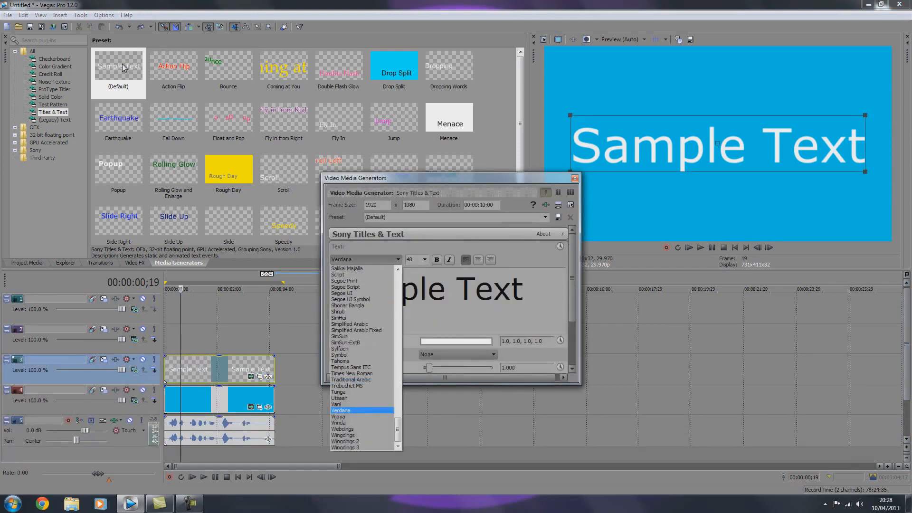
Step: Select the Sample Text and set its font to Impact
{"action": "left_click", "coordinate": [340, 410]}
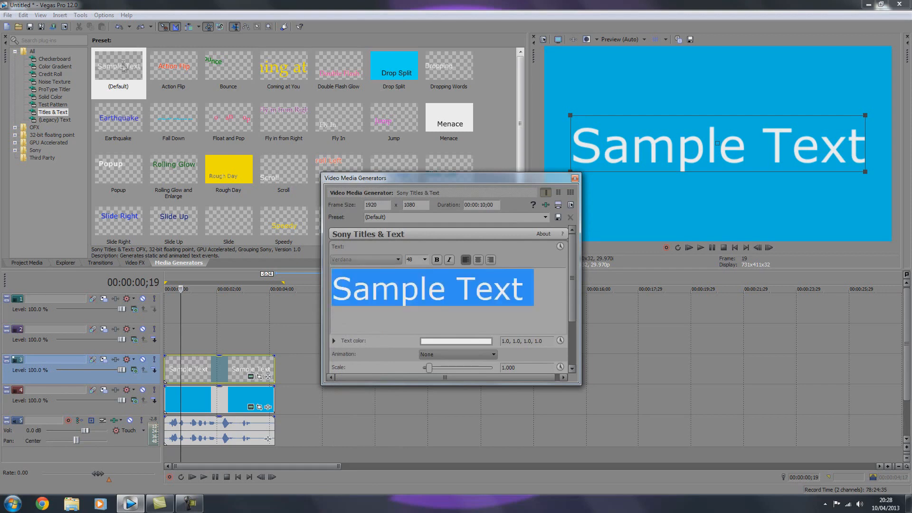
{"action": "left_click", "coordinate": [363, 258]}
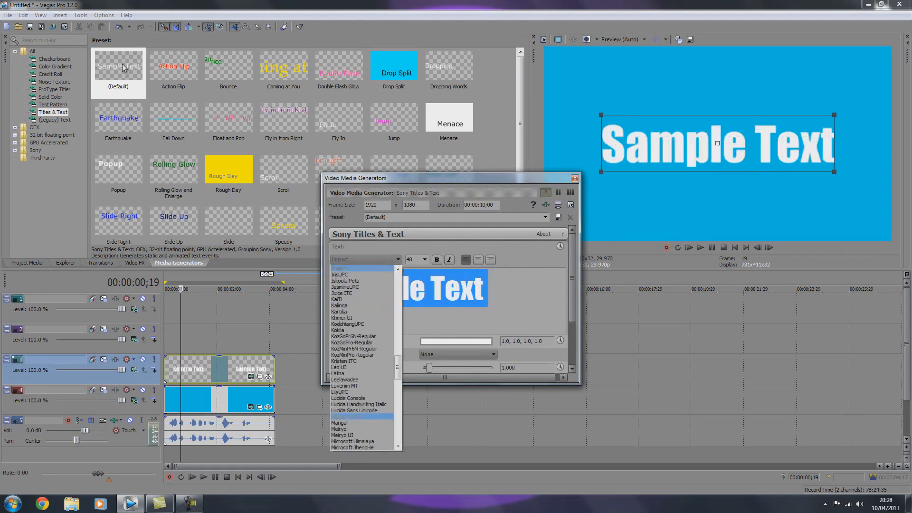
{"action": "left_click", "coordinate": [347, 417]}
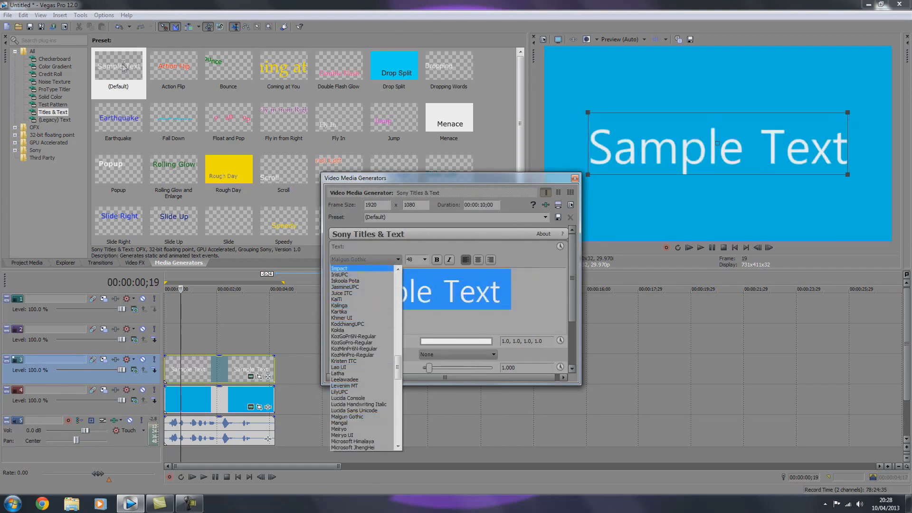
{"action": "left_click", "coordinate": [339, 268]}
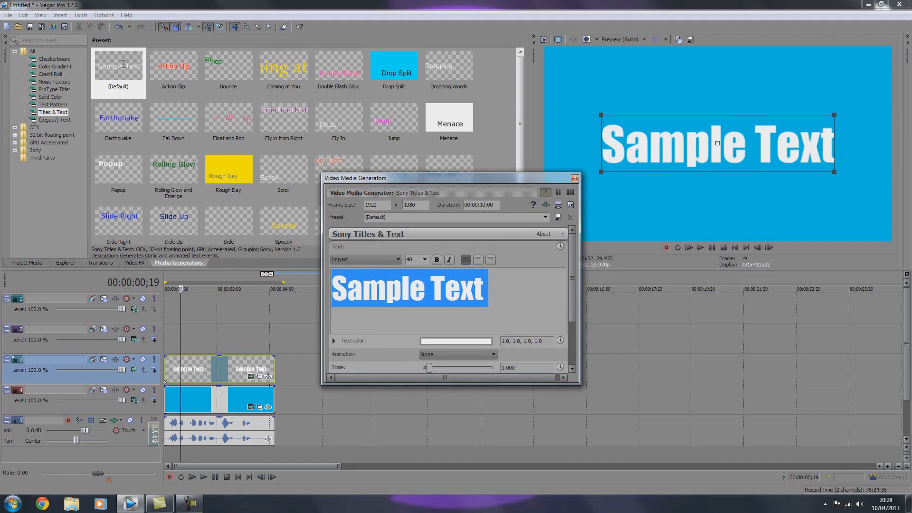
{"action": "left_click", "coordinate": [361, 259]}
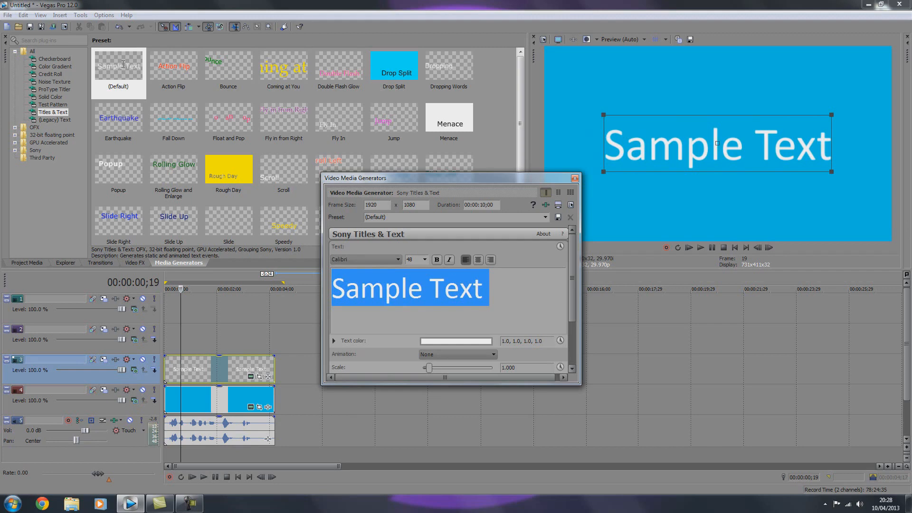
{"action": "left_click", "coordinate": [363, 259]}
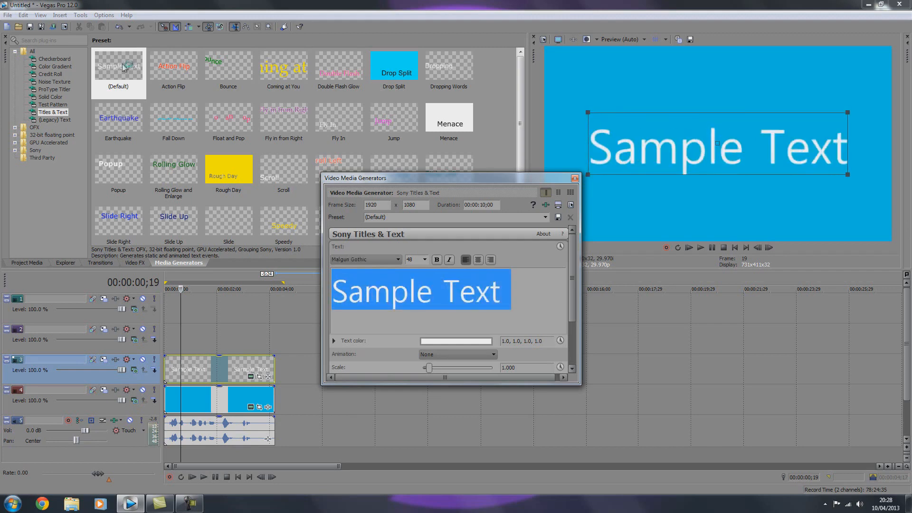
{"action": "left_click", "coordinate": [363, 259]}
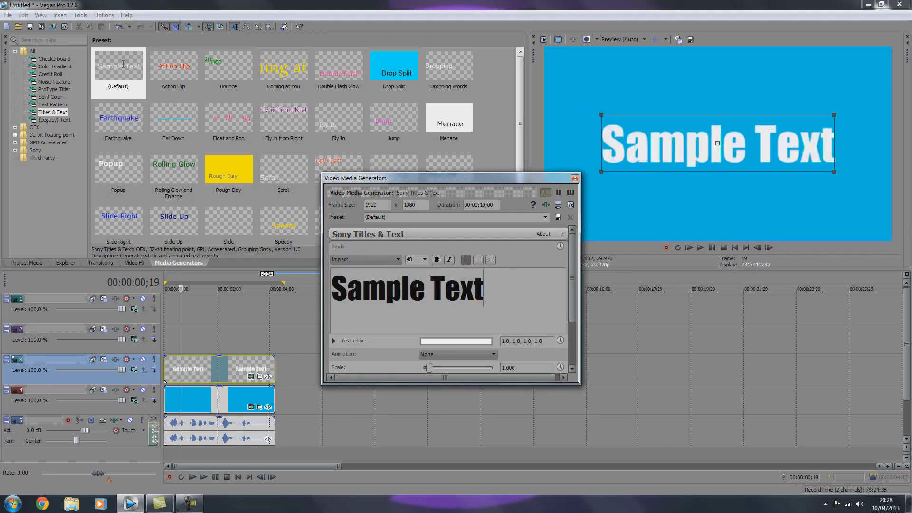
Step: Replace the title text with 'Kinetic'
{"action": "type", "text": "Kinet"}
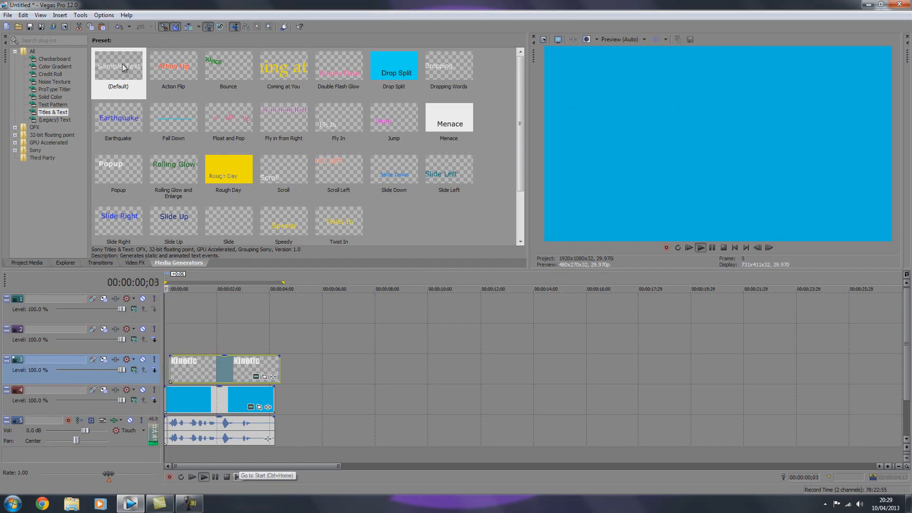
Step: Choose the Linear Wipe (Default) preset from the Transitions list
{"action": "left_click", "coordinate": [264, 476]}
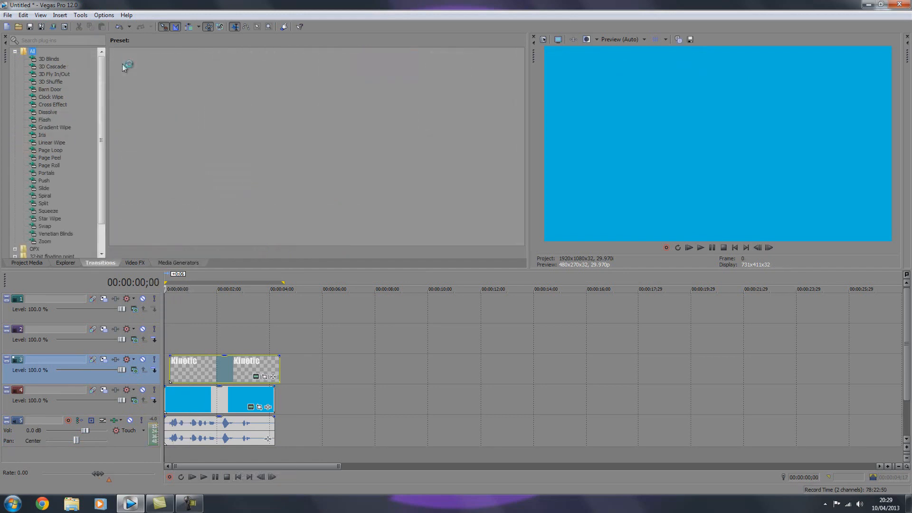
{"action": "left_click", "coordinate": [52, 143]}
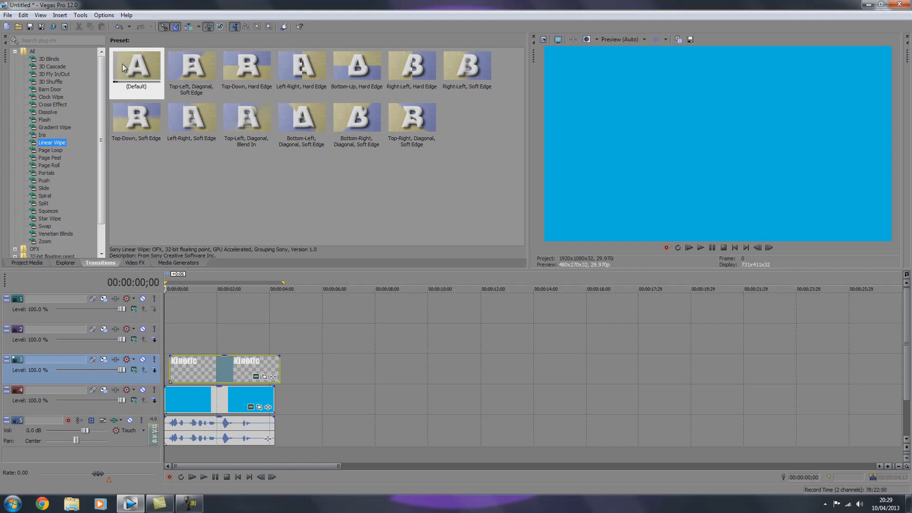
{"action": "left_click", "coordinate": [136, 65]}
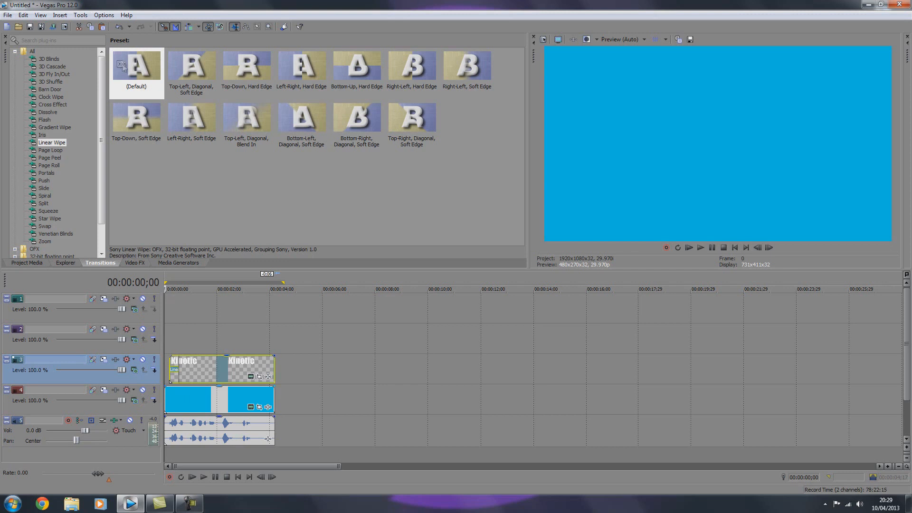
{"action": "mouse_move", "coordinate": [122, 67]}
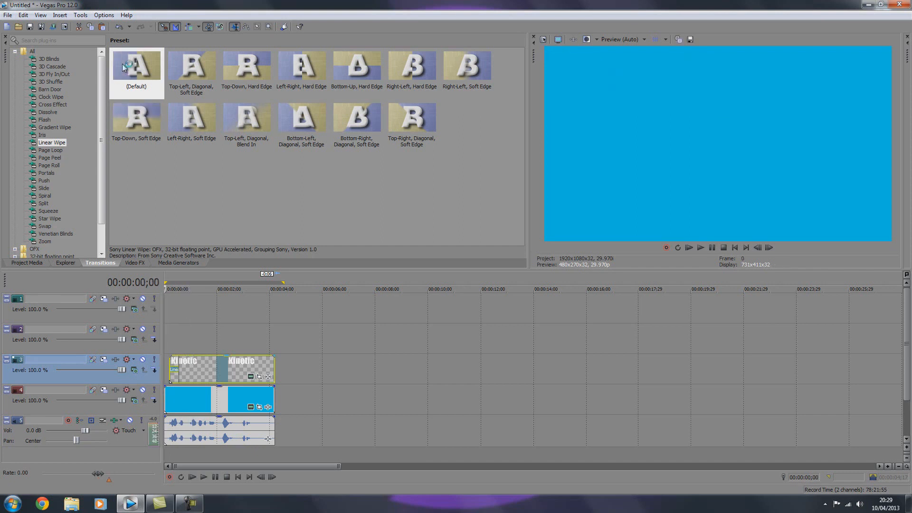
Step: Copy the Kinetic event onto track 2 at about 1 second and open its text settings
{"action": "right_click", "coordinate": [218, 366]}
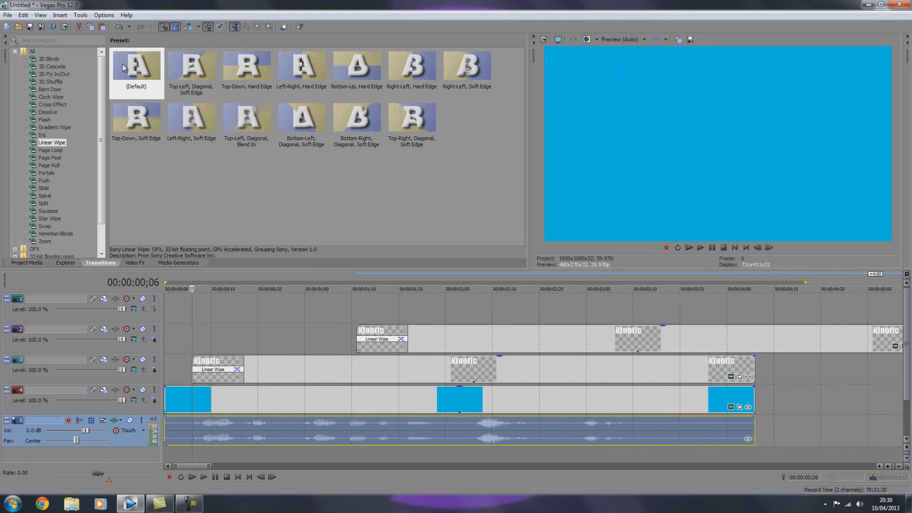
{"action": "left_click", "coordinate": [700, 247]}
{"action": "type", "text": "tyop"}
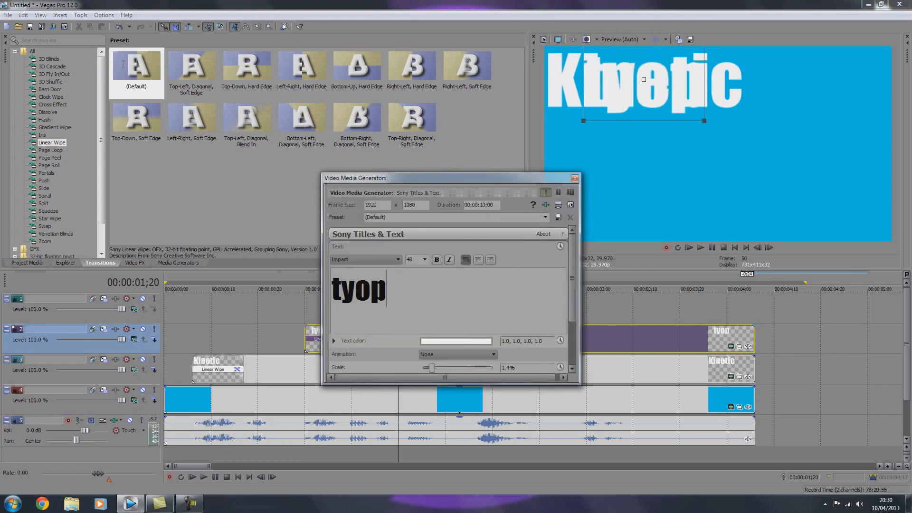
Step: Finish typing 'typography' in the second title and close its text settings
{"action": "type", "text": "ogr"}
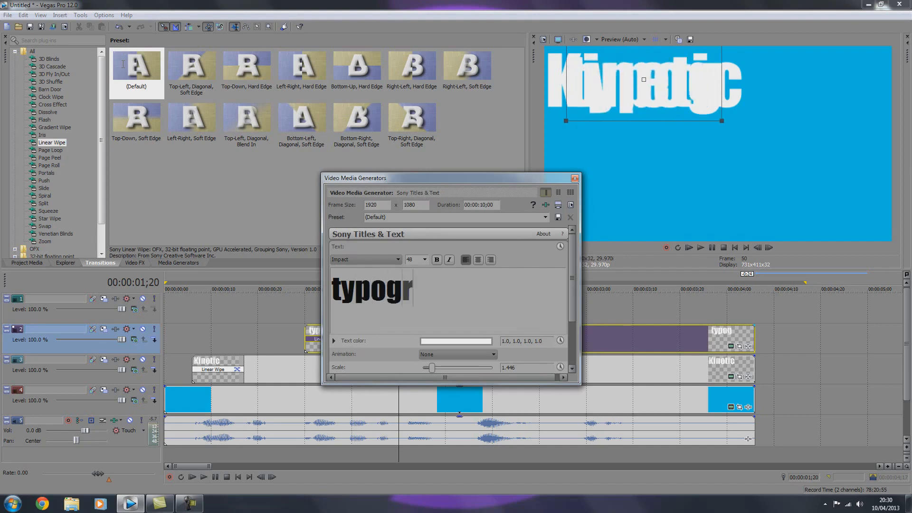
{"action": "type", "text": "aphy"}
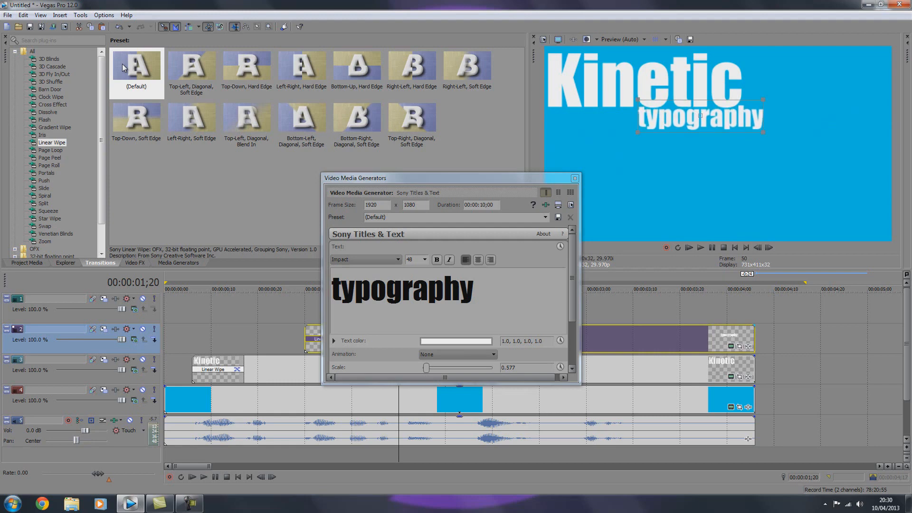
{"action": "left_click", "coordinate": [574, 178]}
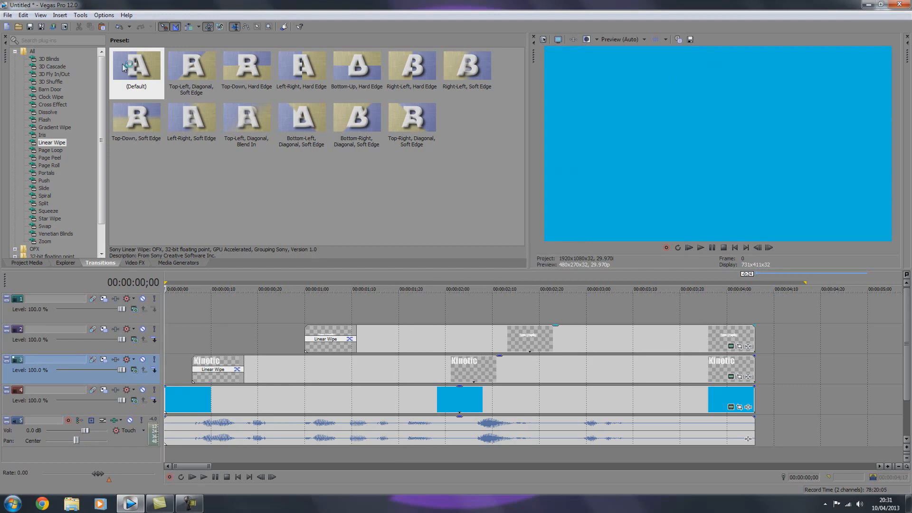
{"action": "mouse_move", "coordinate": [122, 66]}
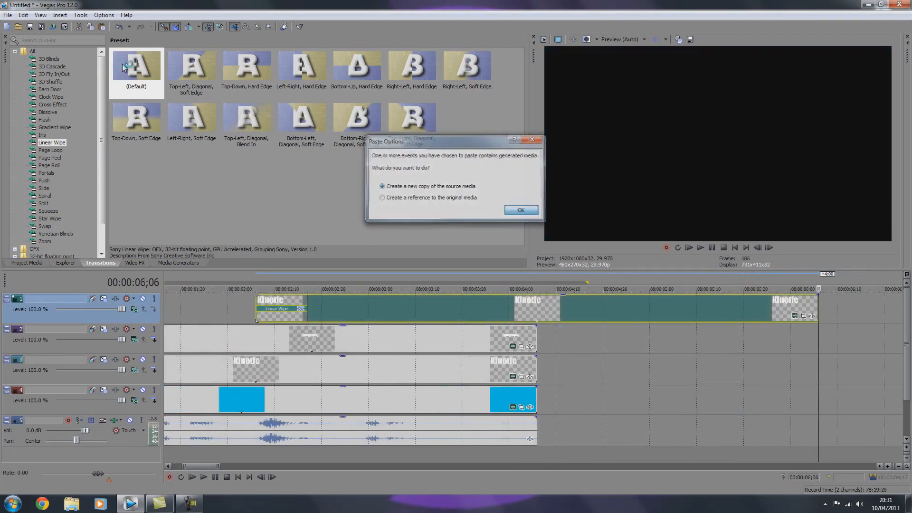
Step: Keep the pasted title as a new copy of the source media
{"action": "left_click", "coordinate": [520, 210]}
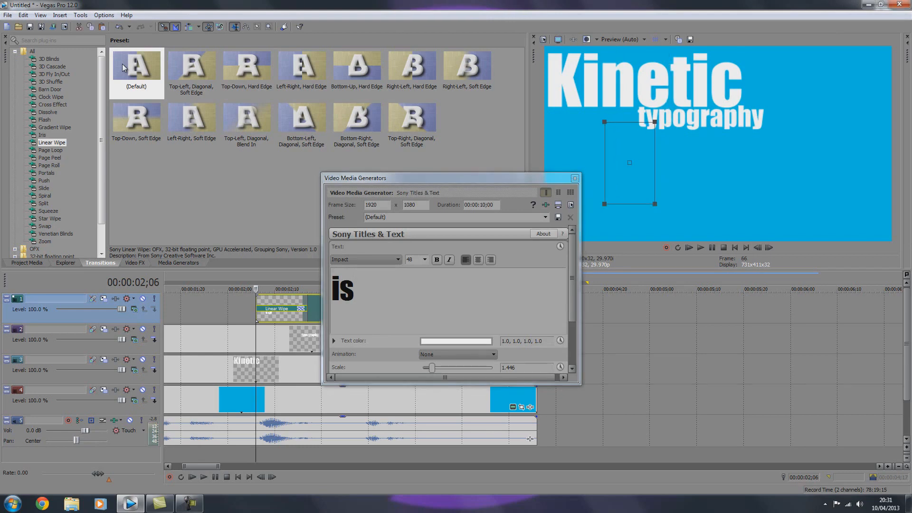
Step: Close the Video Media Generators dialog once 'is' is positioned
{"action": "left_click", "coordinate": [574, 178]}
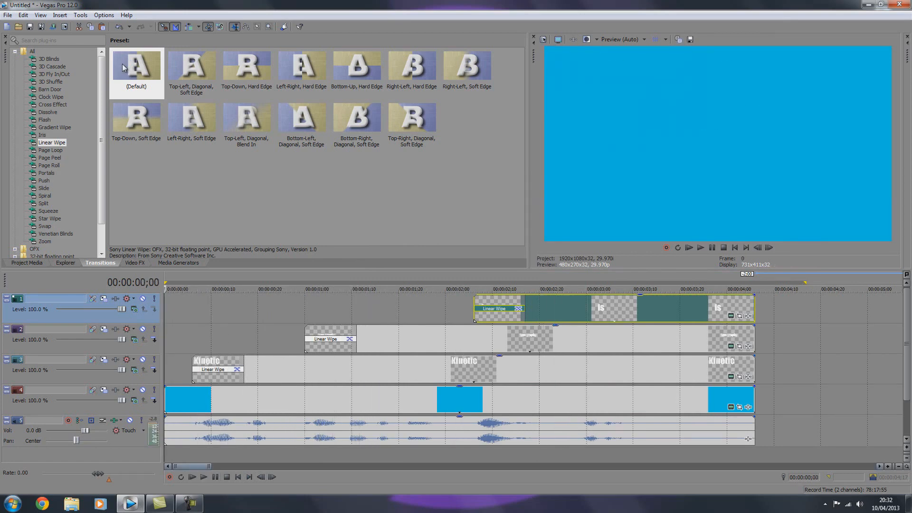
Step: Paste the copied title onto the new top track as an independent copy
{"action": "scroll", "scroll_direction": "right", "scroll_amount": 3}
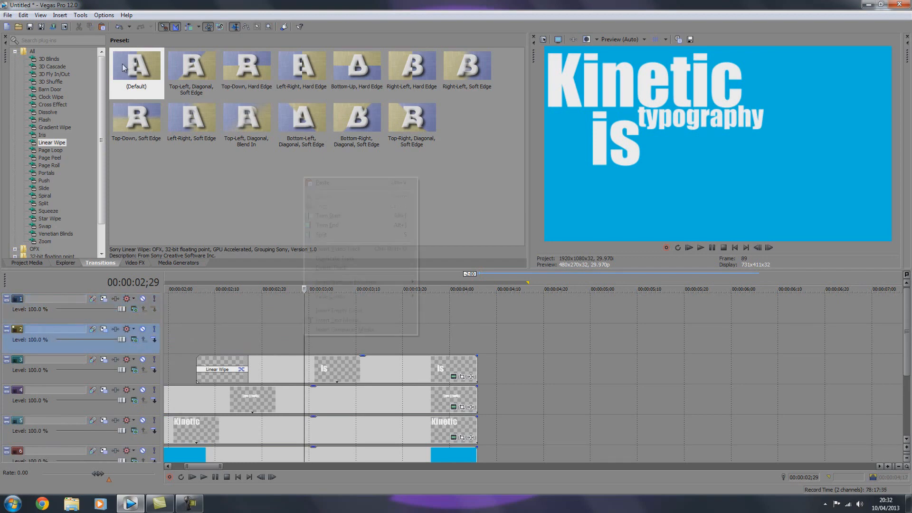
{"action": "left_click", "coordinate": [322, 182]}
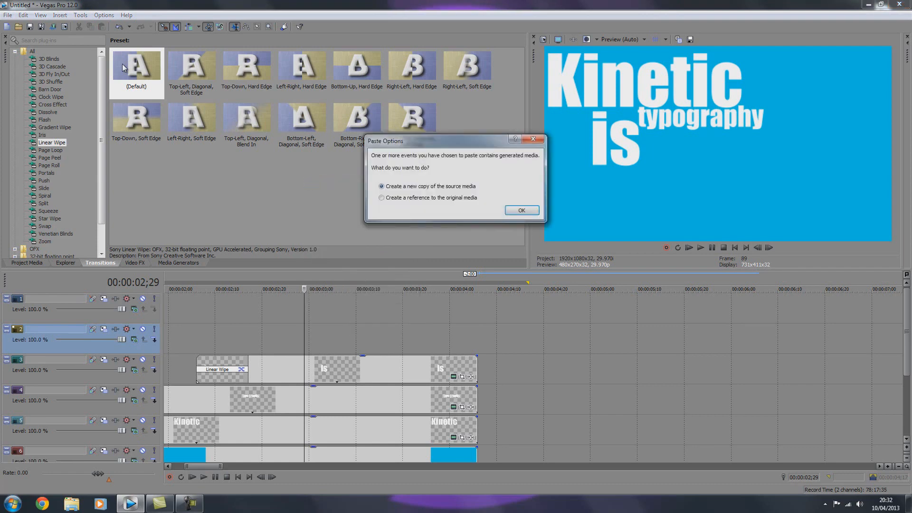
{"action": "left_click", "coordinate": [520, 209]}
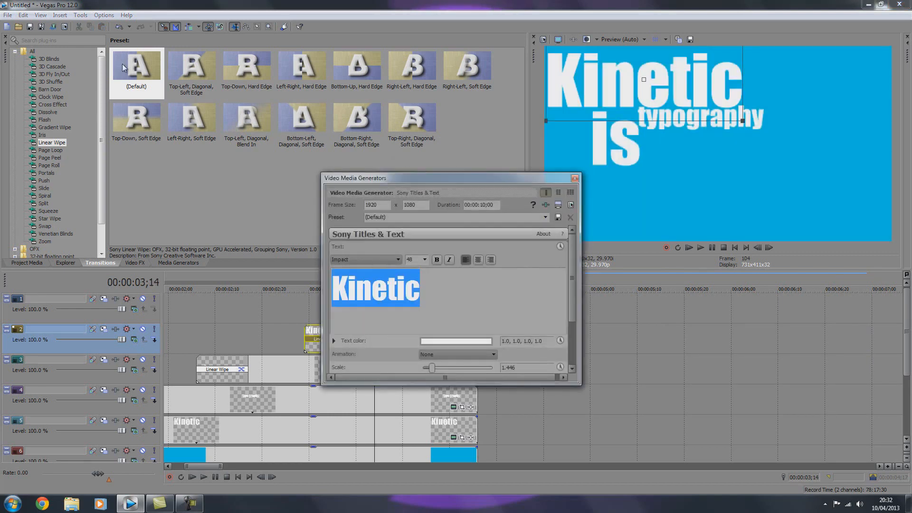
Step: Change the text to 'the', enlarge it to scale 2.576, and close settings
{"action": "type", "text": "the"}
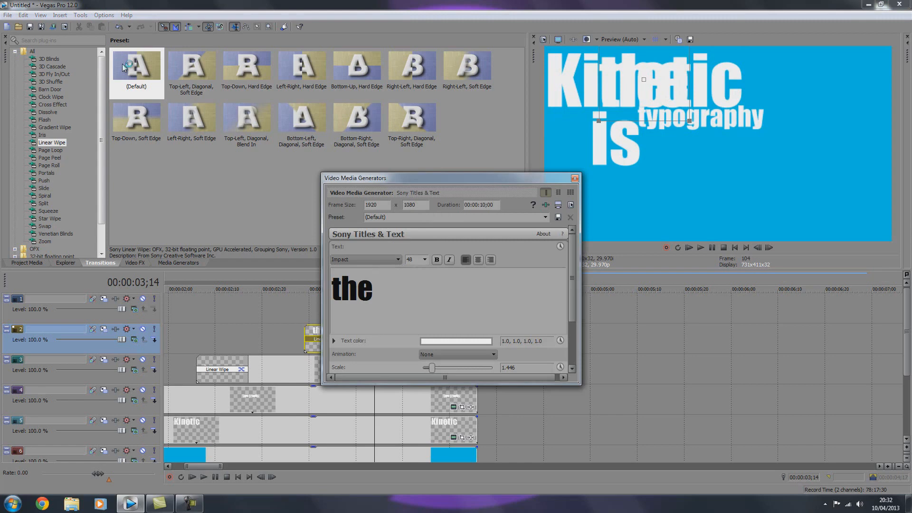
{"action": "left_click_drag", "start_coordinate": [431, 367], "coordinate": [440, 368]}
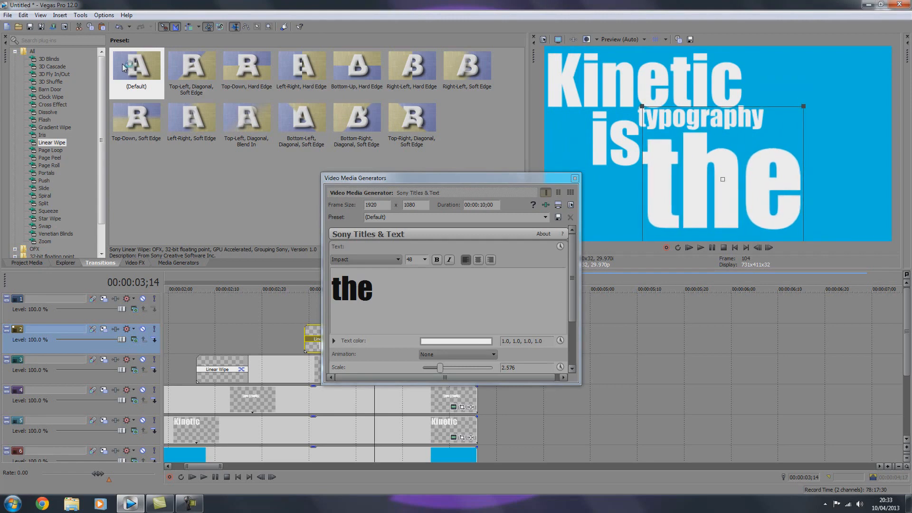
{"action": "left_click", "coordinate": [574, 178]}
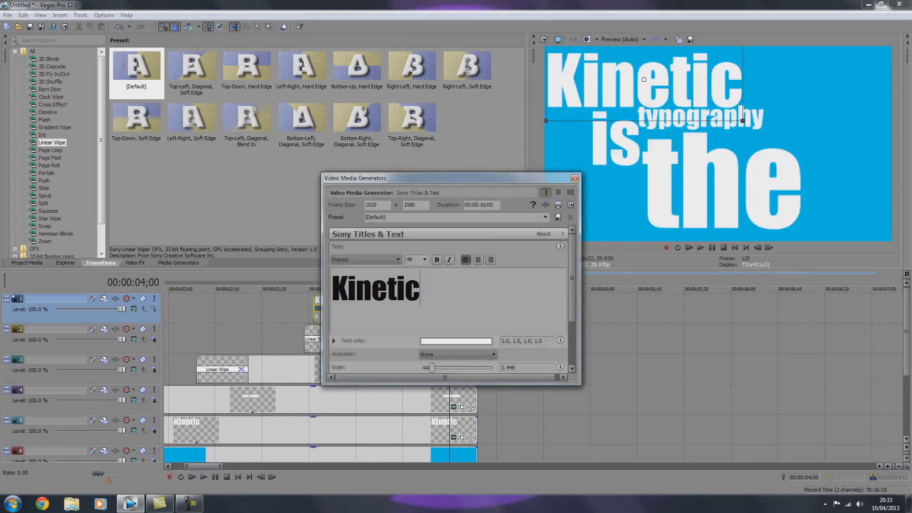
Step: Type 'best', shrink it to scale 0.546, and tuck it beside the base of 'the'
{"action": "type", "text": "best"}
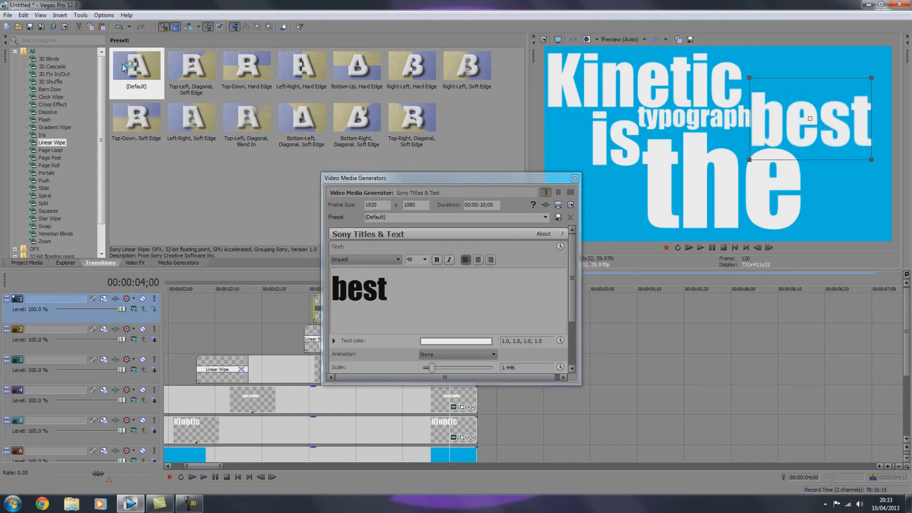
{"action": "left_click_drag", "start_coordinate": [431, 367], "coordinate": [424, 367]}
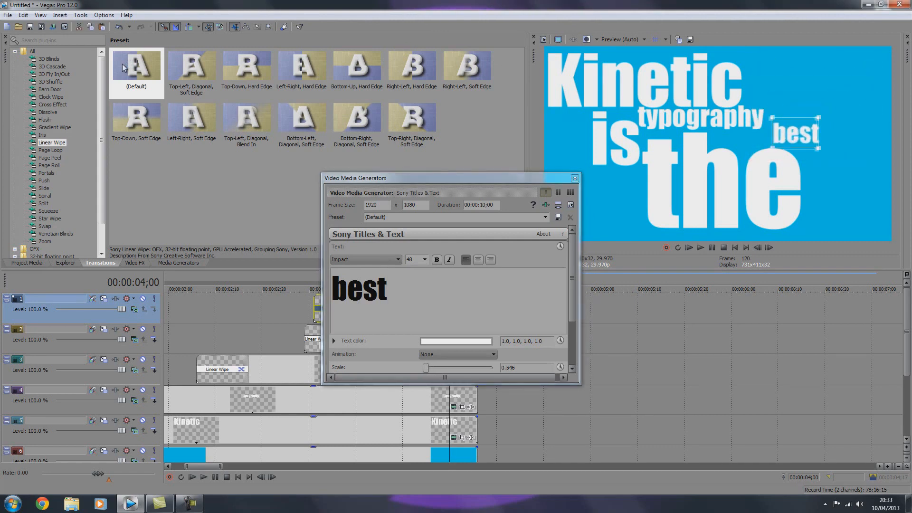
{"action": "left_click_drag", "start_coordinate": [792, 132], "coordinate": [825, 215]}
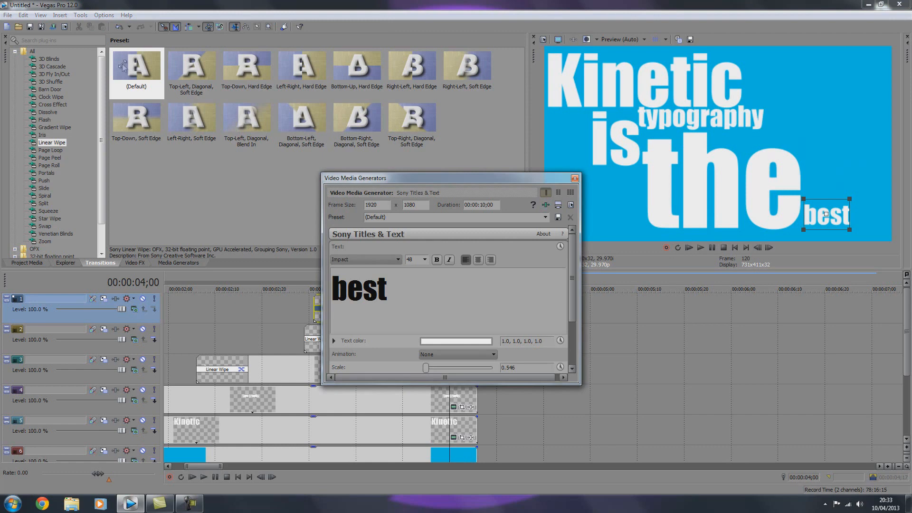
{"action": "left_click", "coordinate": [574, 178]}
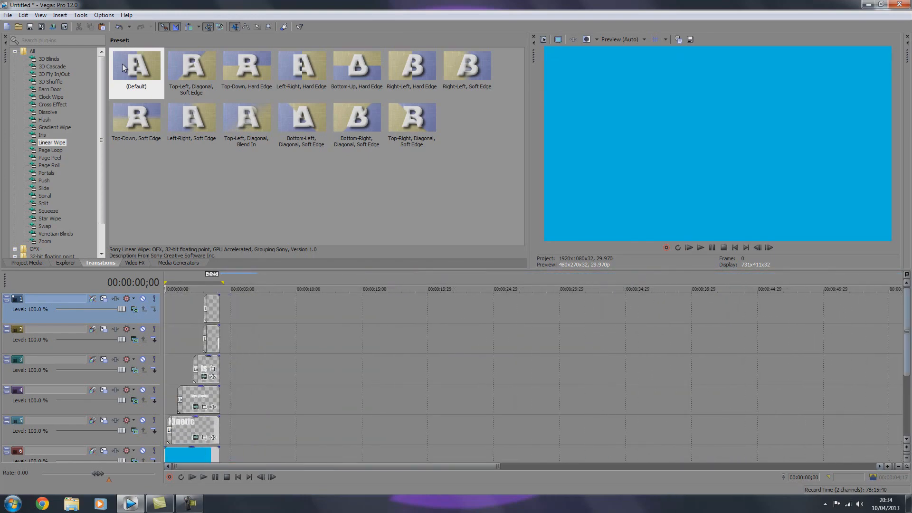
Step: Scroll down the track list to reach the blue background on track 6
{"action": "scroll", "scroll_direction": "down", "scroll_amount": 3}
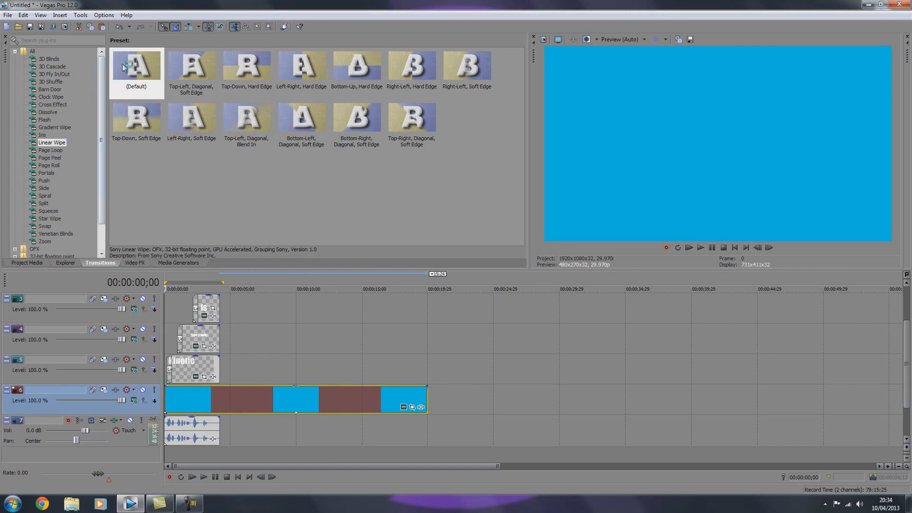
Step: Add a Solid Color event at the cursor and colour it near-black blue
{"action": "left_click", "coordinate": [179, 262]}
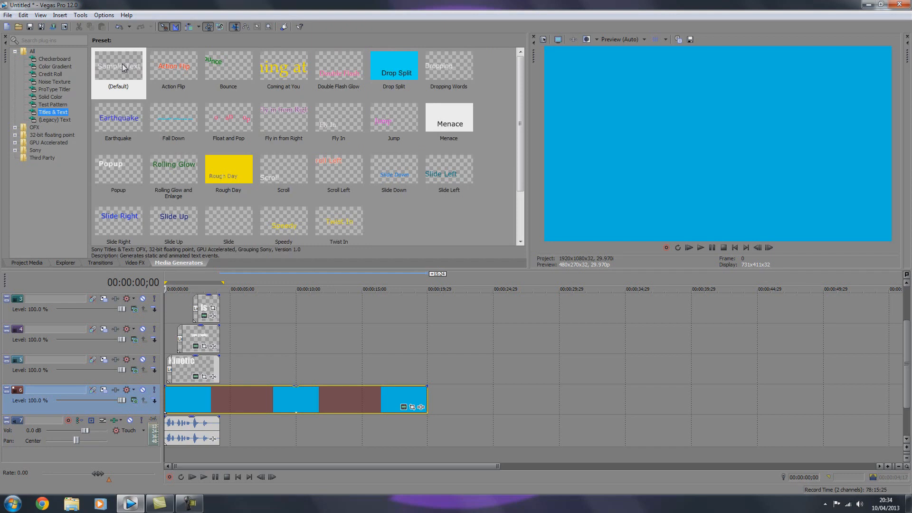
{"action": "left_click", "coordinate": [50, 97]}
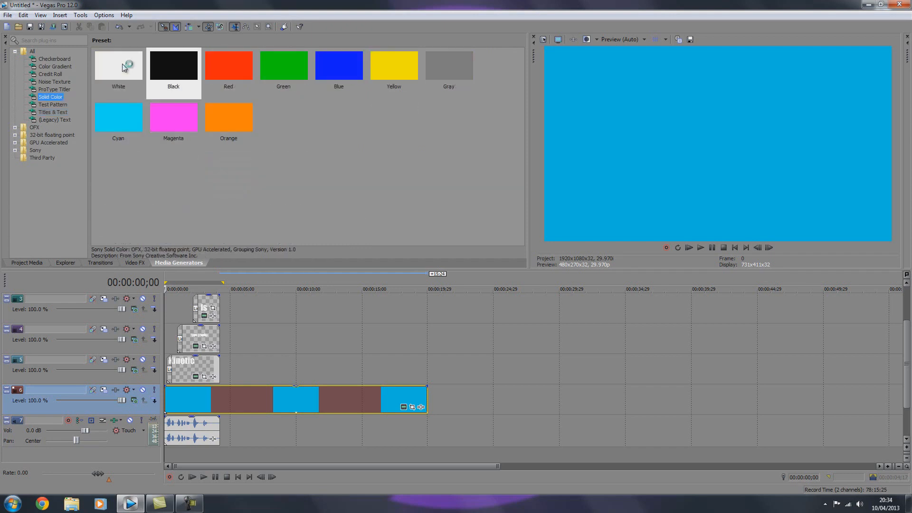
{"action": "left_click", "coordinate": [228, 65]}
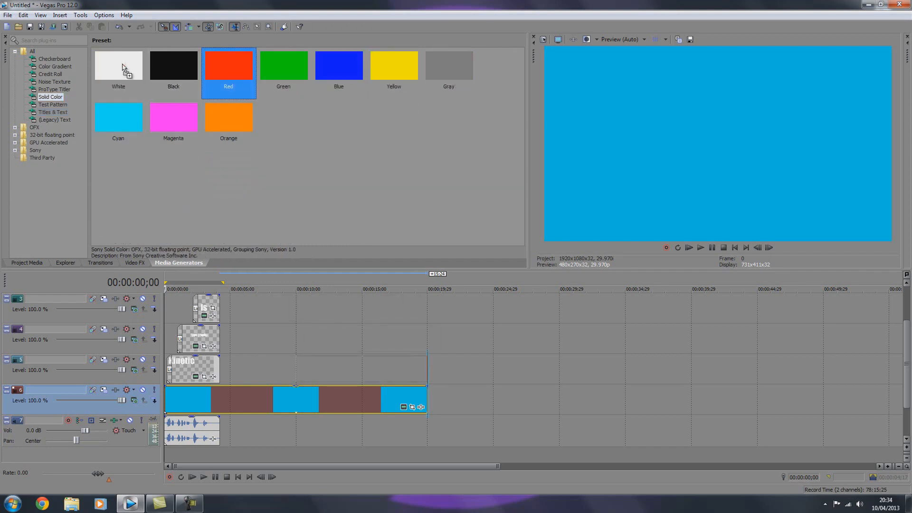
{"action": "double_click", "coordinate": [228, 65]}
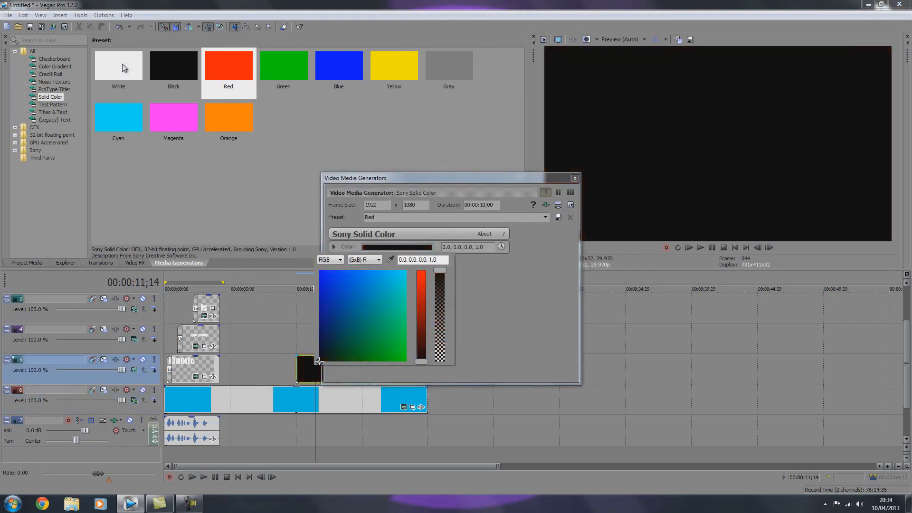
{"action": "left_click", "coordinate": [324, 355]}
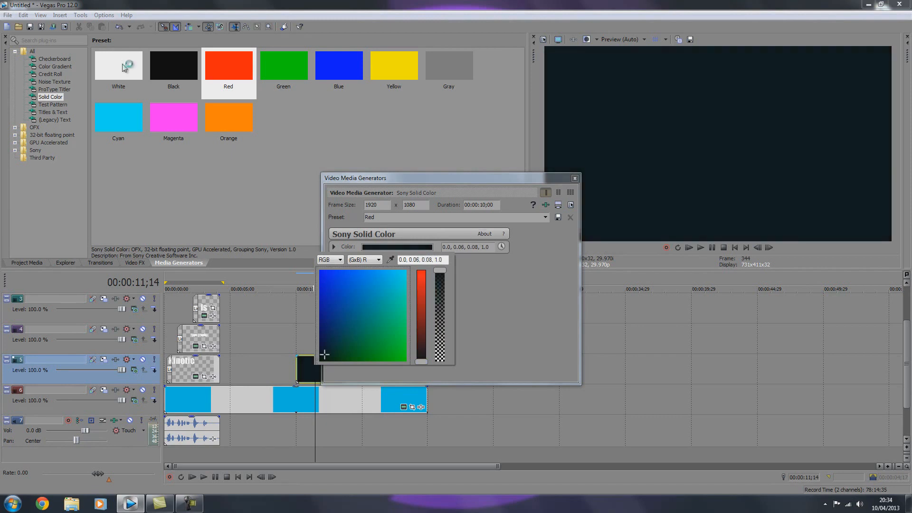
{"action": "left_click", "coordinate": [334, 246]}
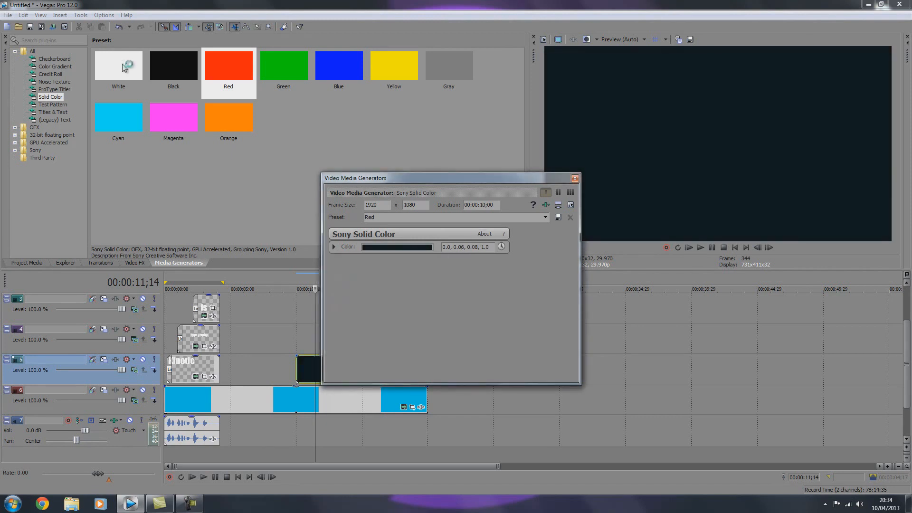
{"action": "left_click", "coordinate": [573, 177]}
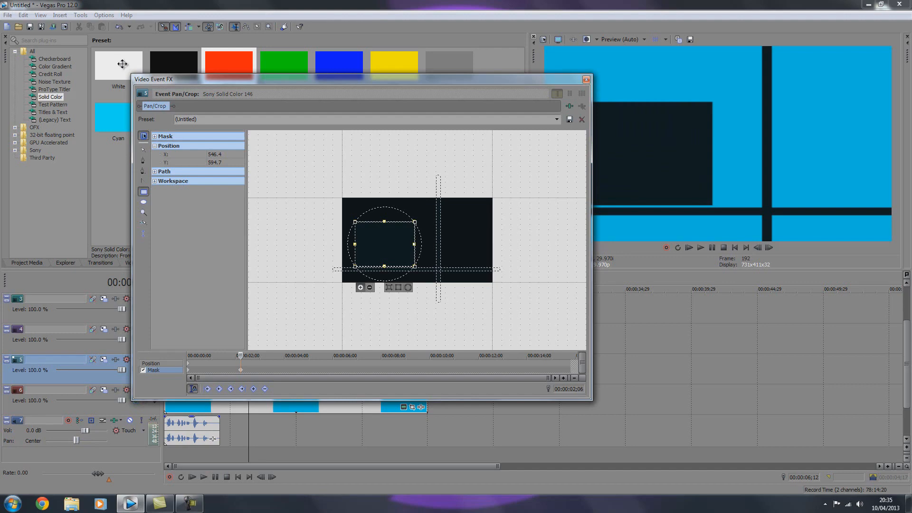
{"action": "mouse_move", "coordinate": [122, 65]}
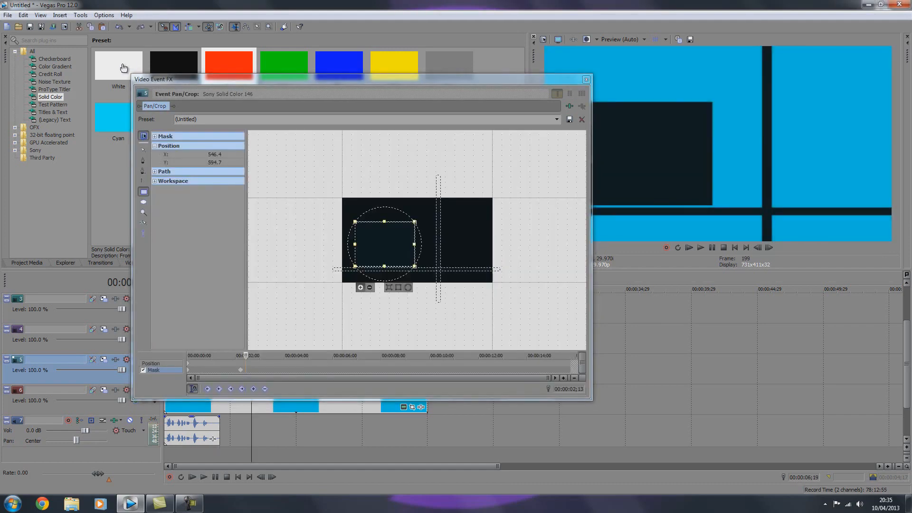
Step: Reshape the dark solid's rectangle mask, then delete that shape to start over
{"action": "left_click_drag", "start_coordinate": [383, 241], "coordinate": [438, 239]}
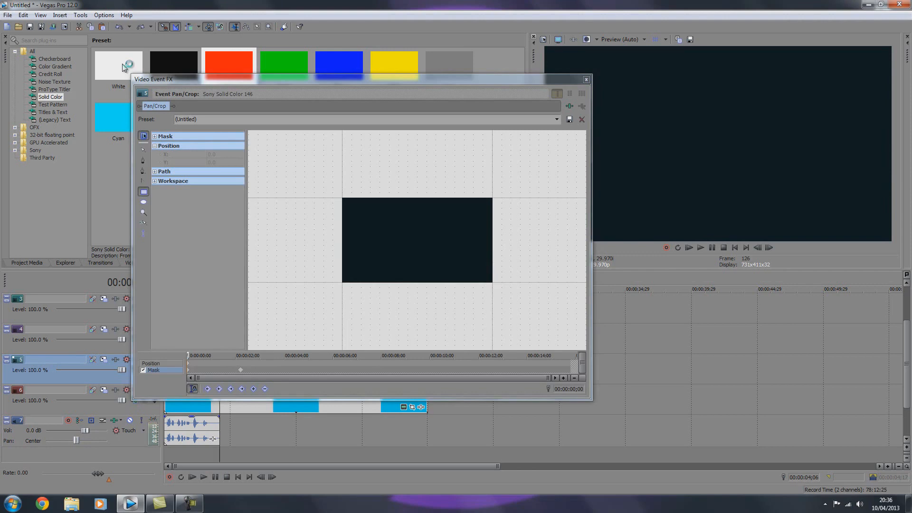
{"action": "left_click", "coordinate": [586, 79]}
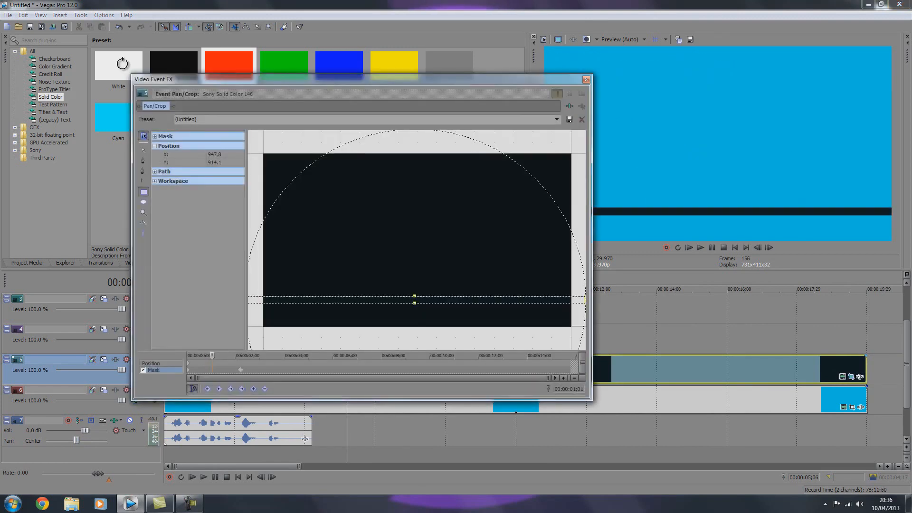
{"action": "left_click_drag", "start_coordinate": [414, 300], "coordinate": [414, 274]}
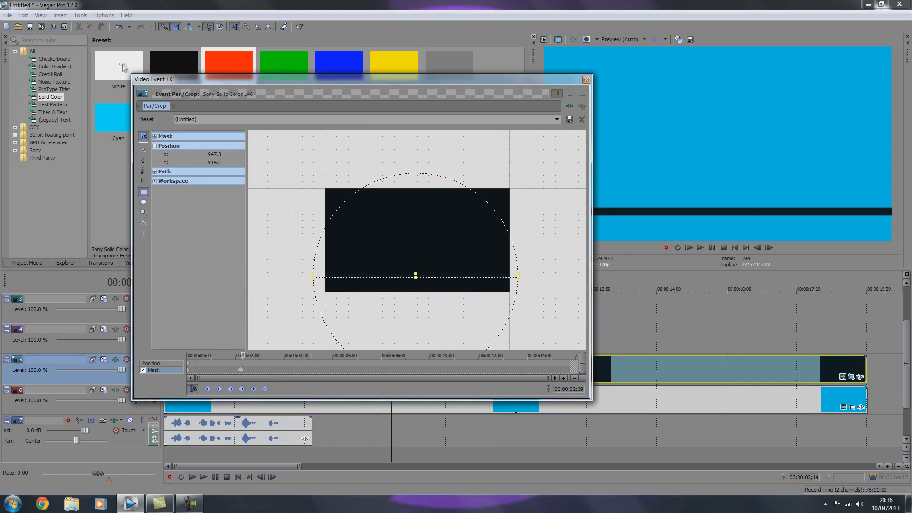
{"action": "mouse_move", "coordinate": [120, 64]}
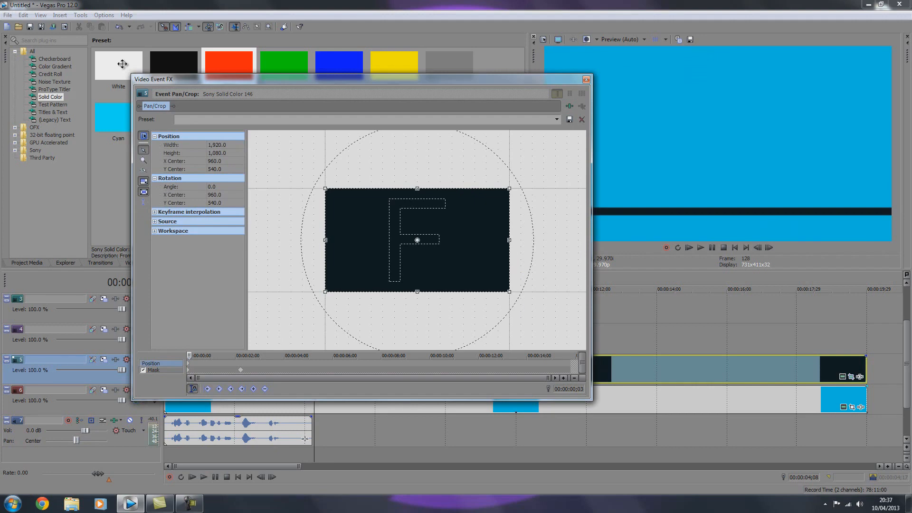
Step: Keyframe the bar's position offset sideways at the start, centred at the end
{"action": "left_click_drag", "start_coordinate": [417, 240], "coordinate": [416, 236]}
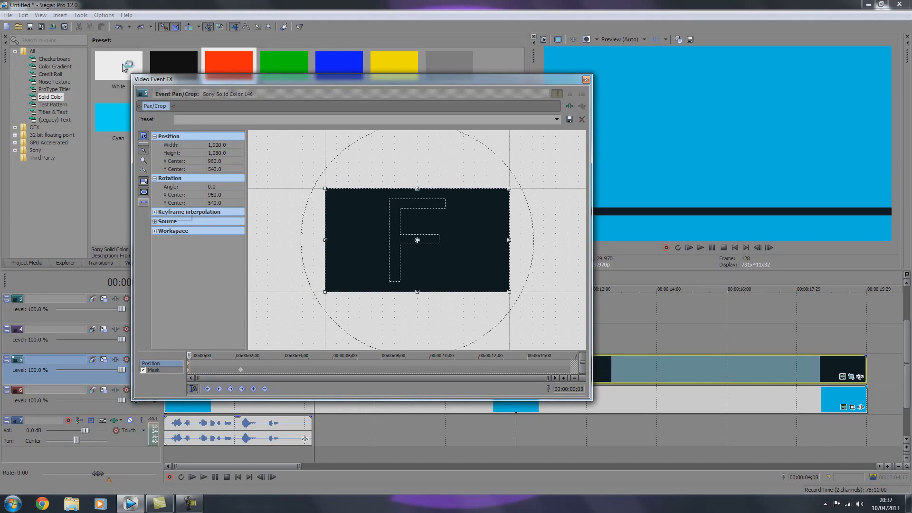
{"action": "mouse_move", "coordinate": [143, 202]}
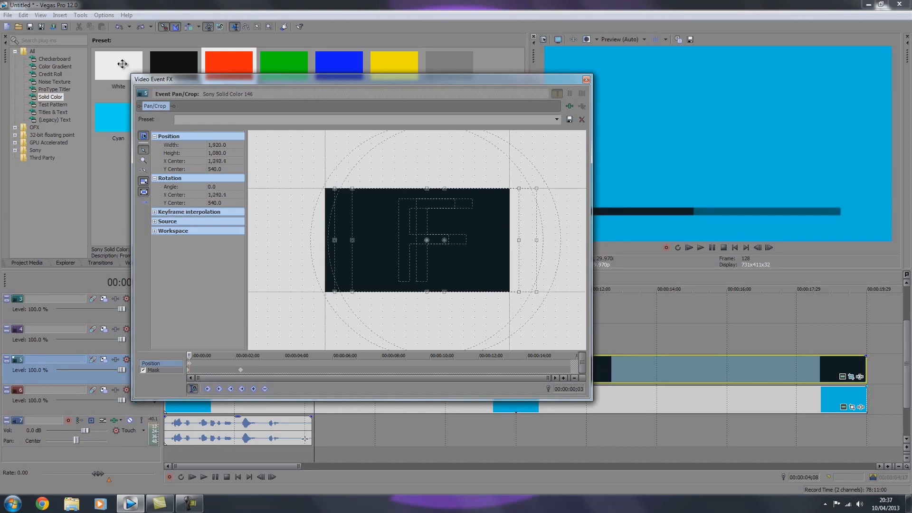
{"action": "left_click_drag", "start_coordinate": [425, 239], "coordinate": [285, 239]}
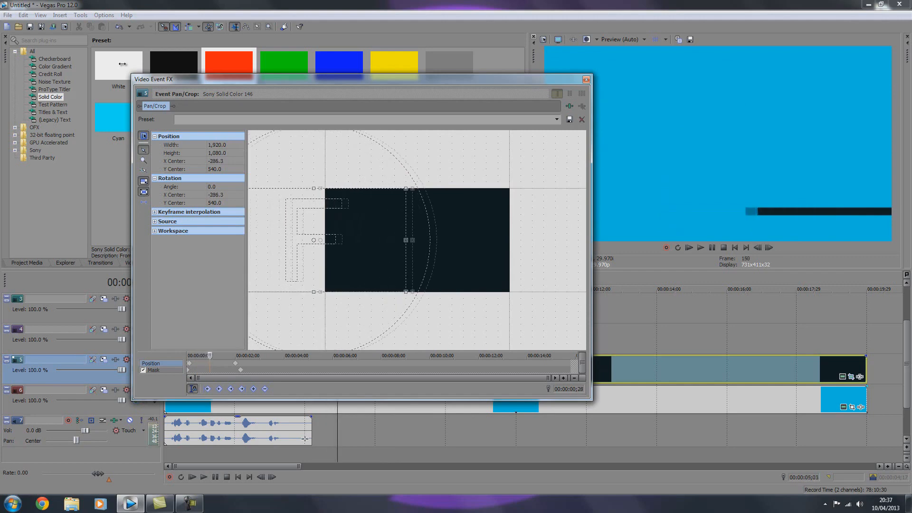
{"action": "left_click_drag", "start_coordinate": [322, 240], "coordinate": [416, 240]}
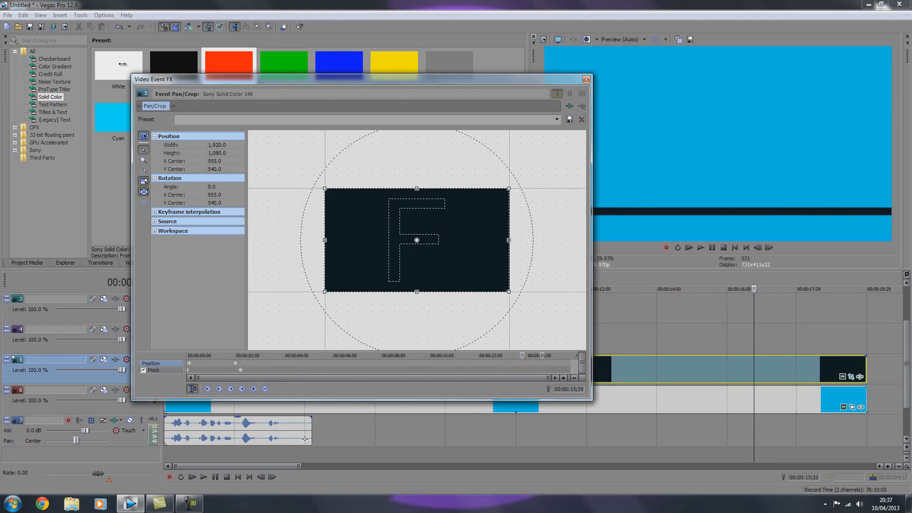
{"action": "left_click", "coordinate": [585, 79]}
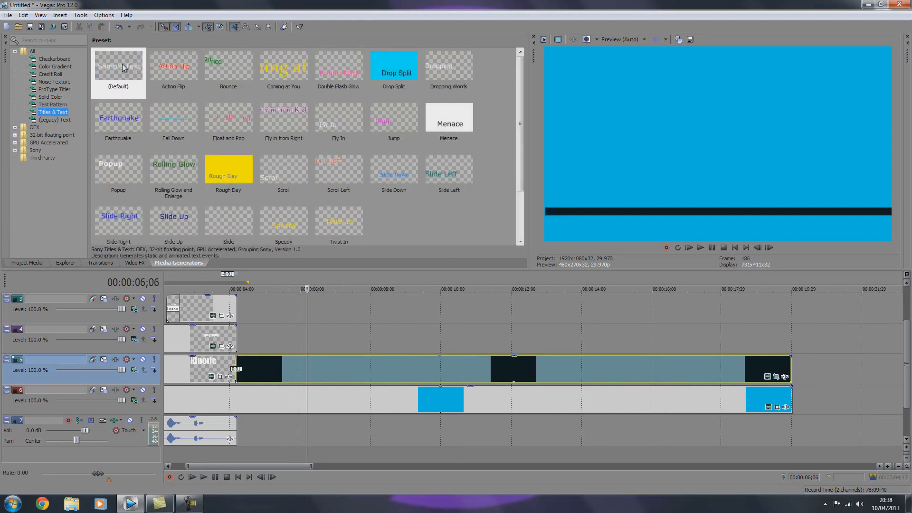
Step: Browse the animated text presets and open the new Popup title's settings
{"action": "left_click", "coordinate": [118, 169]}
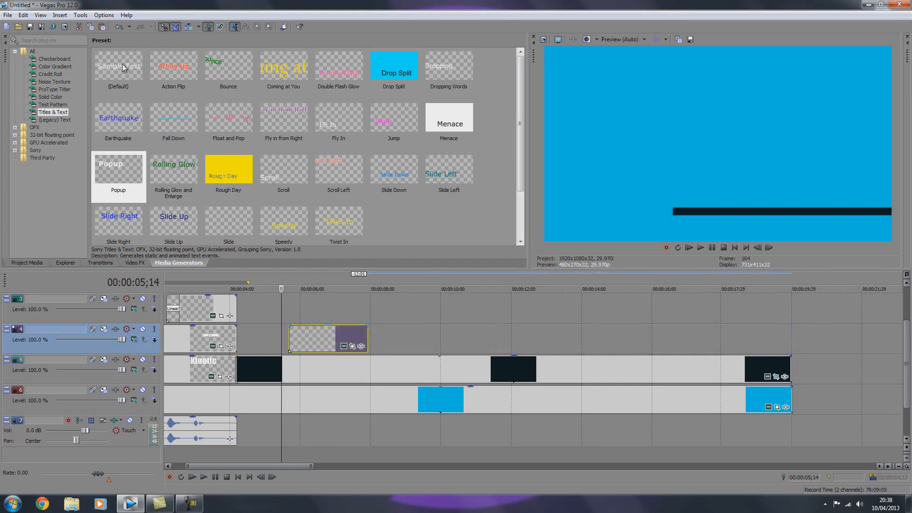
{"action": "left_click", "coordinate": [699, 247]}
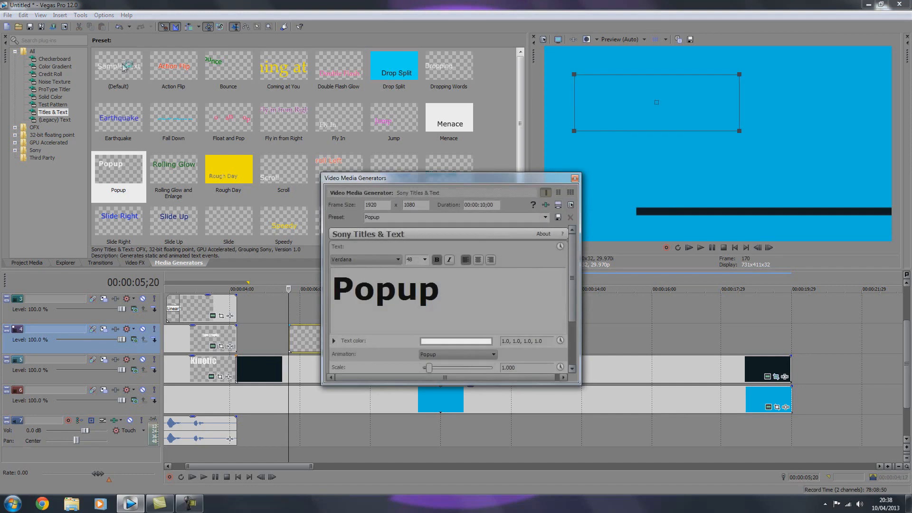
Step: Change the popup text to 'Hello' and place it just above the bar's right side
{"action": "type", "text": "hell"}
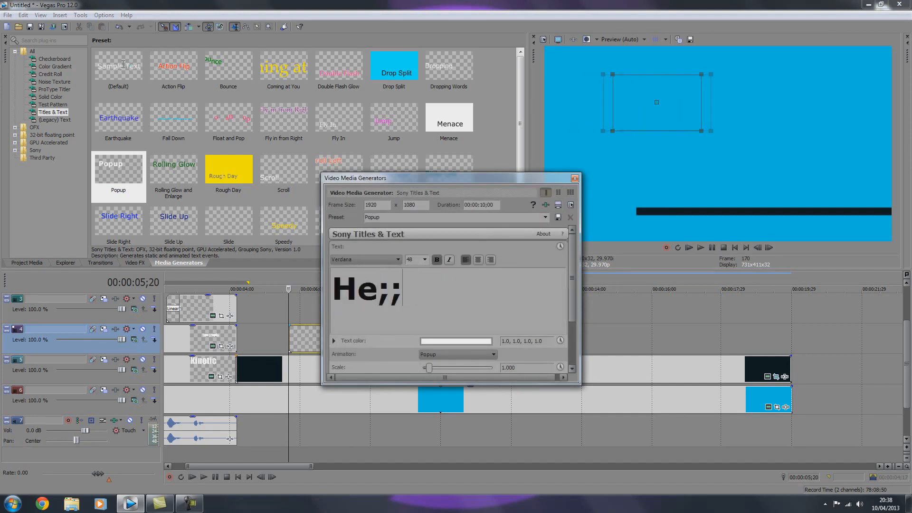
{"action": "type", "text": "Hello"}
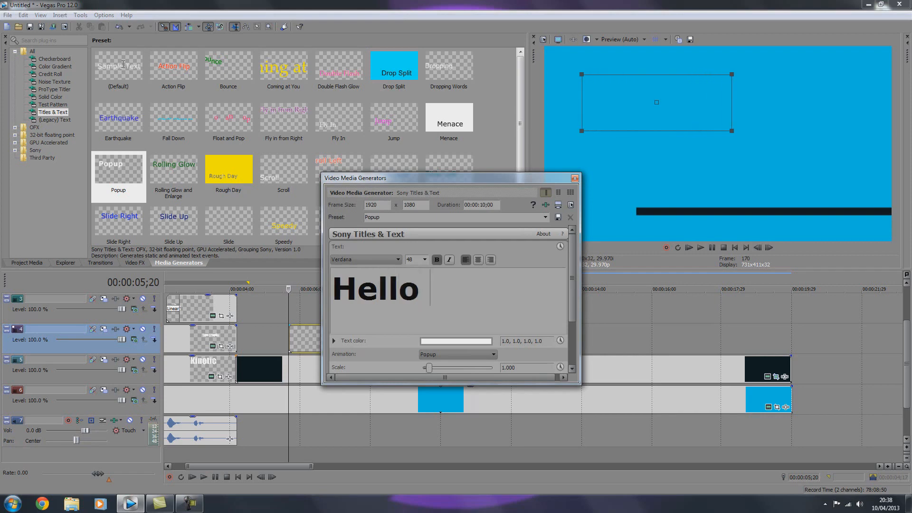
{"action": "mouse_move", "coordinate": [122, 65]}
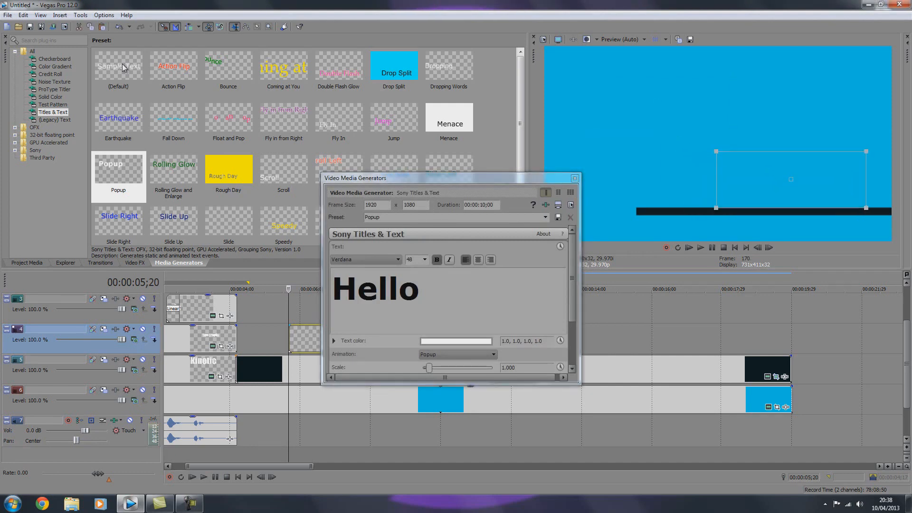
{"action": "left_click", "coordinate": [574, 177]}
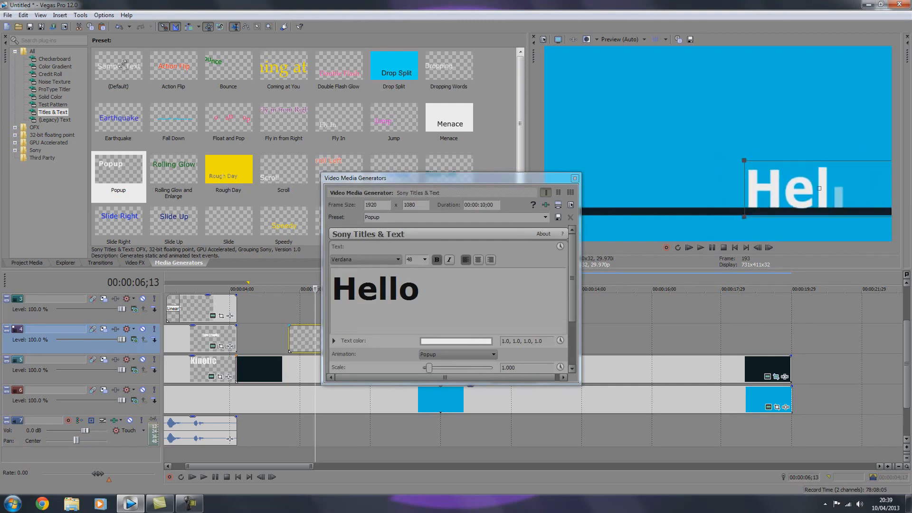
{"action": "left_click", "coordinate": [455, 340]}
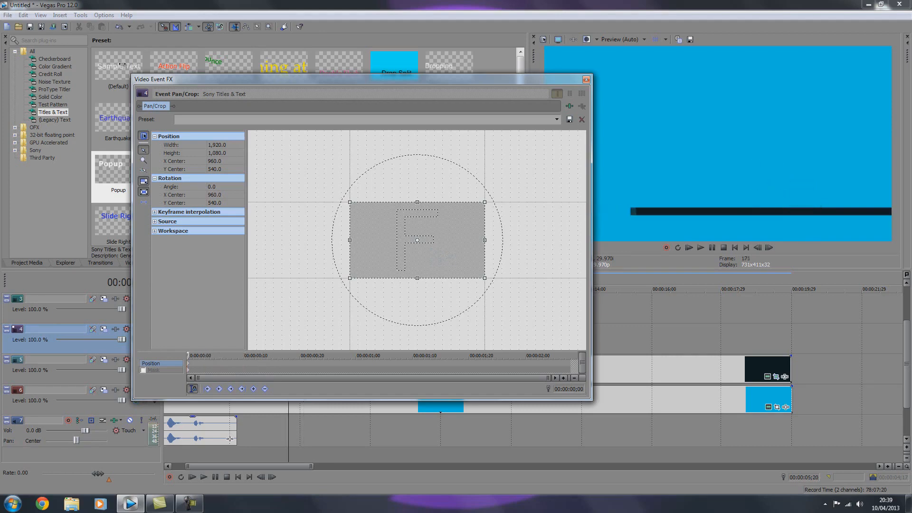
Step: Set the Hello text's end keyframe shifted far right, off-frame
{"action": "left_click_drag", "start_coordinate": [417, 240], "coordinate": [466, 239]}
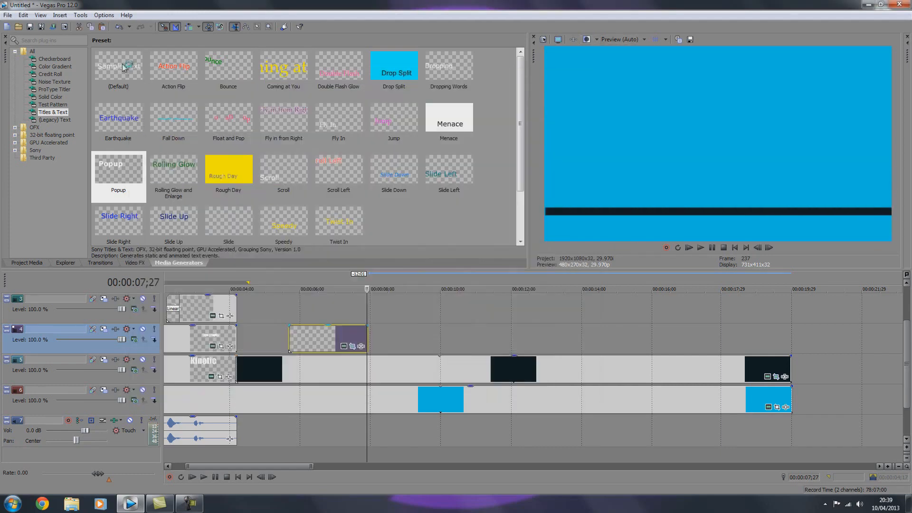
{"action": "left_click", "coordinate": [701, 247]}
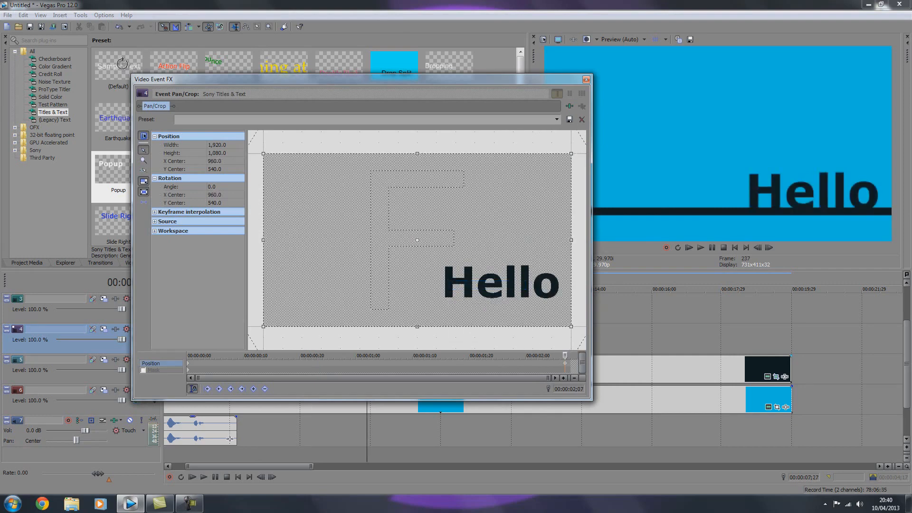
{"action": "left_click_drag", "start_coordinate": [416, 240], "coordinate": [529, 239]}
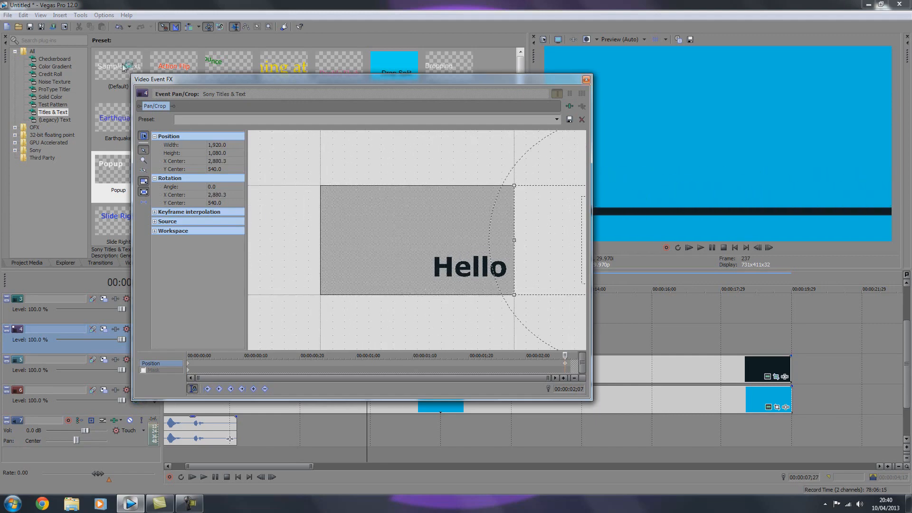
Step: Set the Hello text's start keyframe shifted far left, off-frame
{"action": "left_click", "coordinate": [586, 80]}
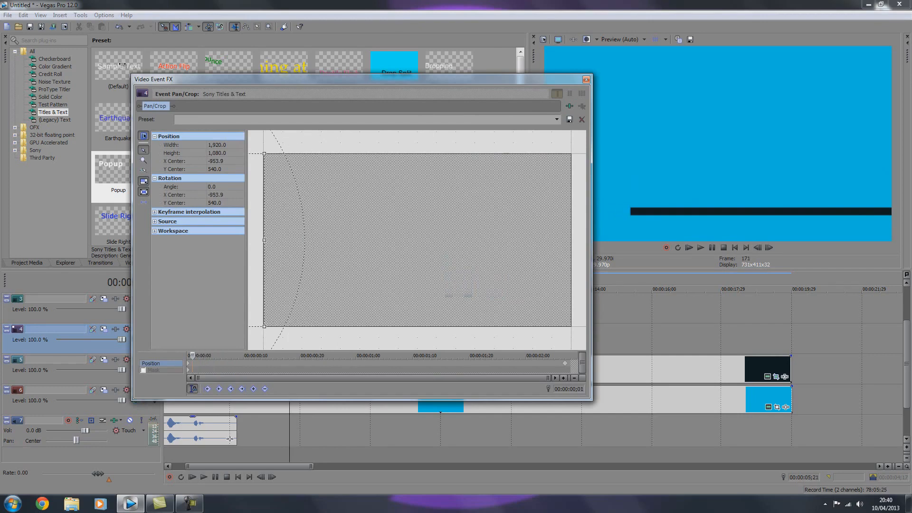
{"action": "left_click_drag", "start_coordinate": [264, 239], "coordinate": [255, 239]}
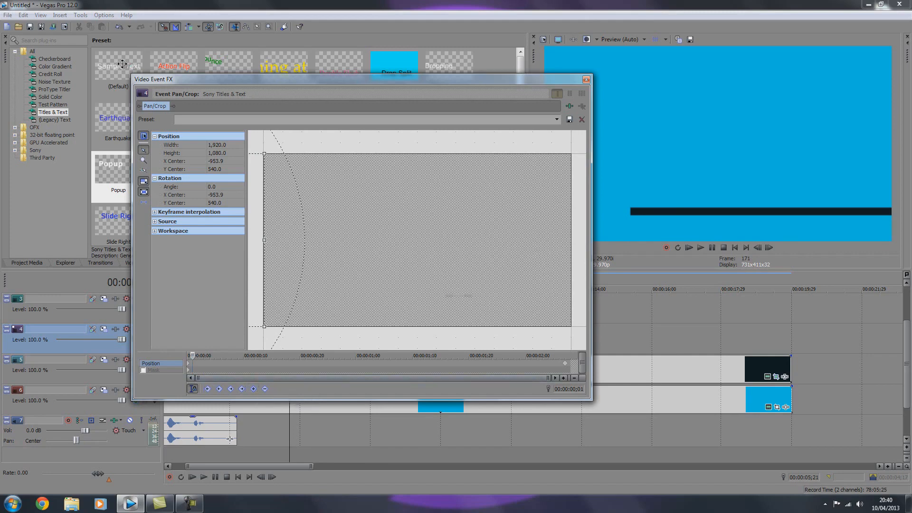
{"action": "left_click_drag", "start_coordinate": [265, 241], "coordinate": [285, 240]}
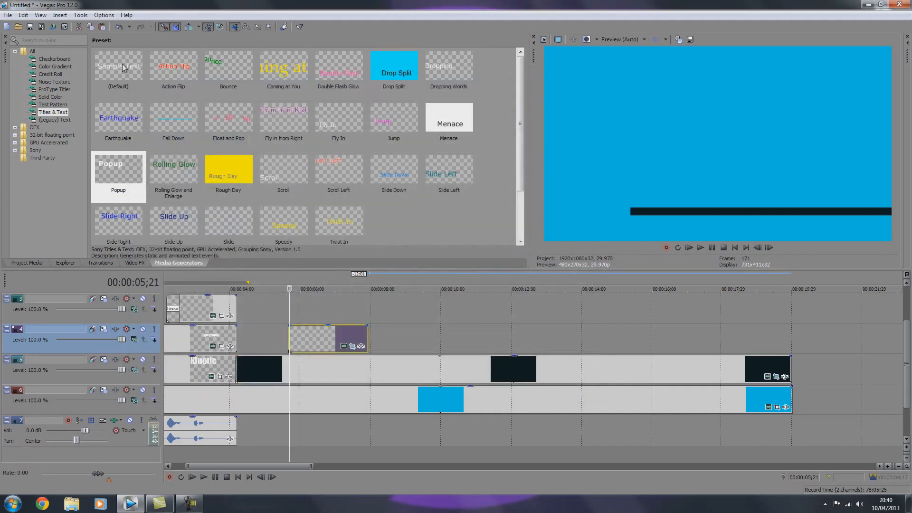
{"action": "left_click", "coordinate": [700, 247]}
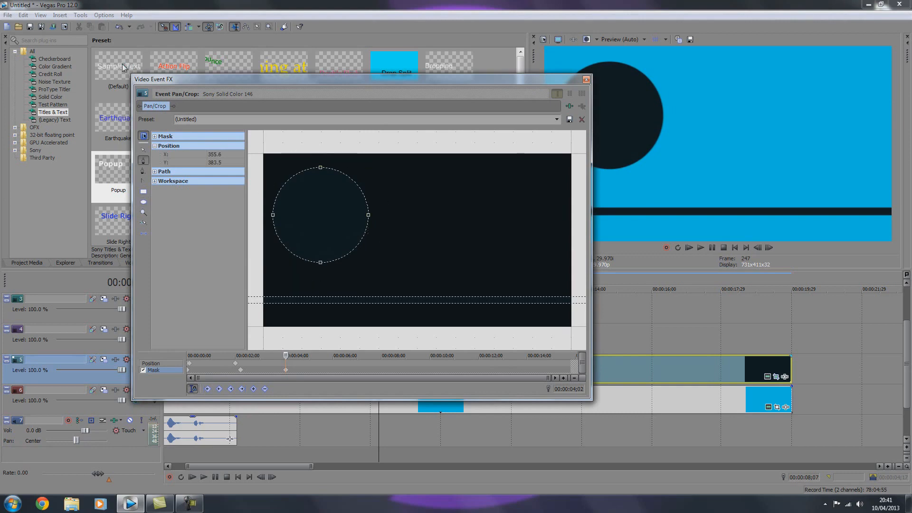
Step: Draw an ellipse mask at the top left of Solid Color 146 and close Pan/Crop
{"action": "left_click_drag", "start_coordinate": [319, 215], "coordinate": [303, 202]}
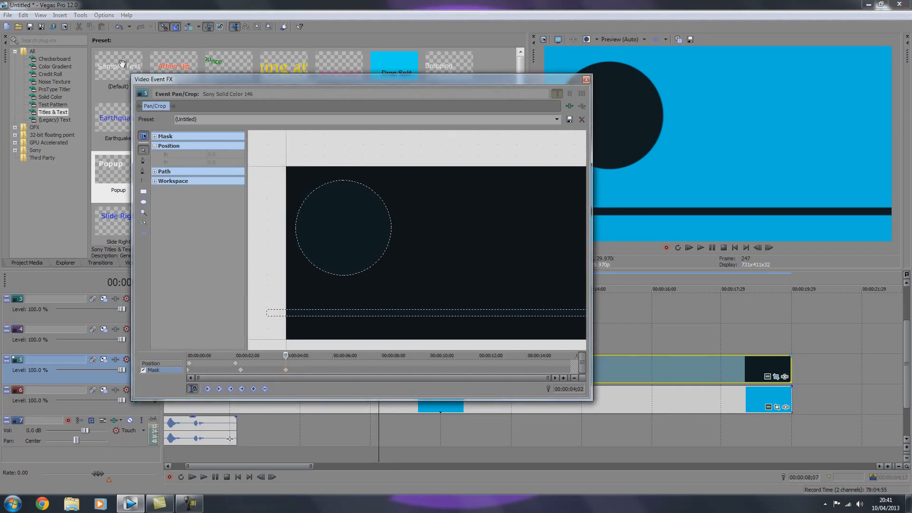
{"action": "left_click", "coordinate": [142, 135]}
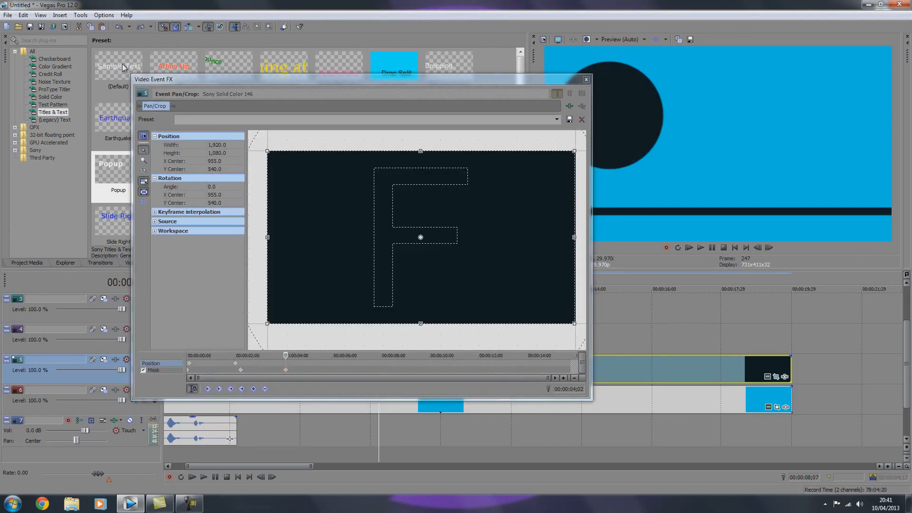
{"action": "left_click", "coordinate": [584, 79]}
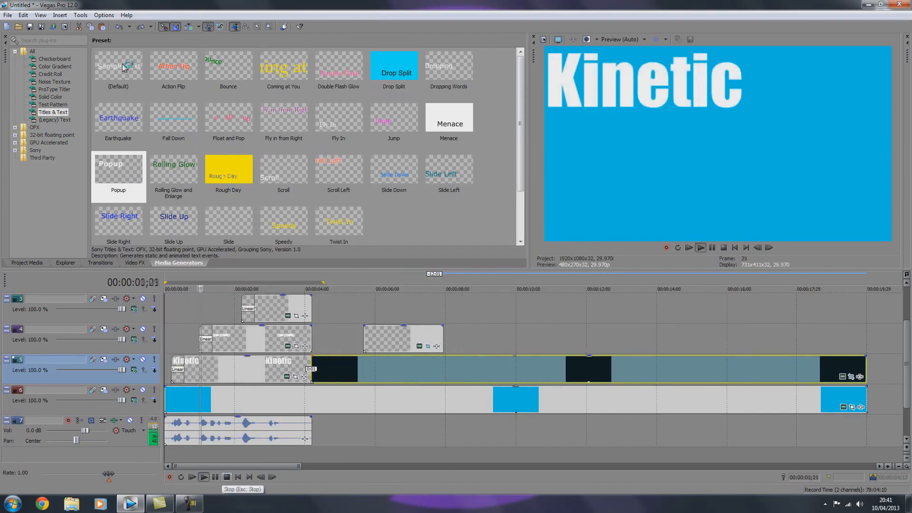
Step: Play the timeline from the beginning to preview the animated words
{"action": "left_click", "coordinate": [203, 477]}
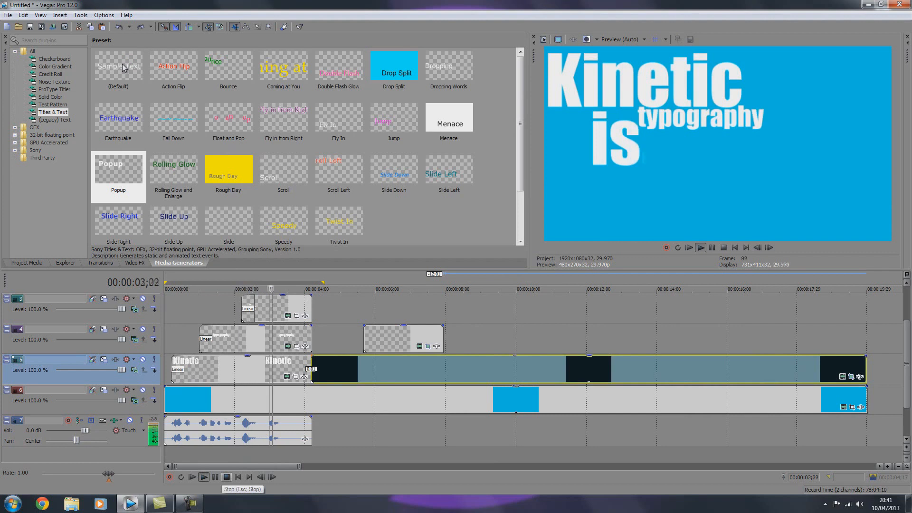